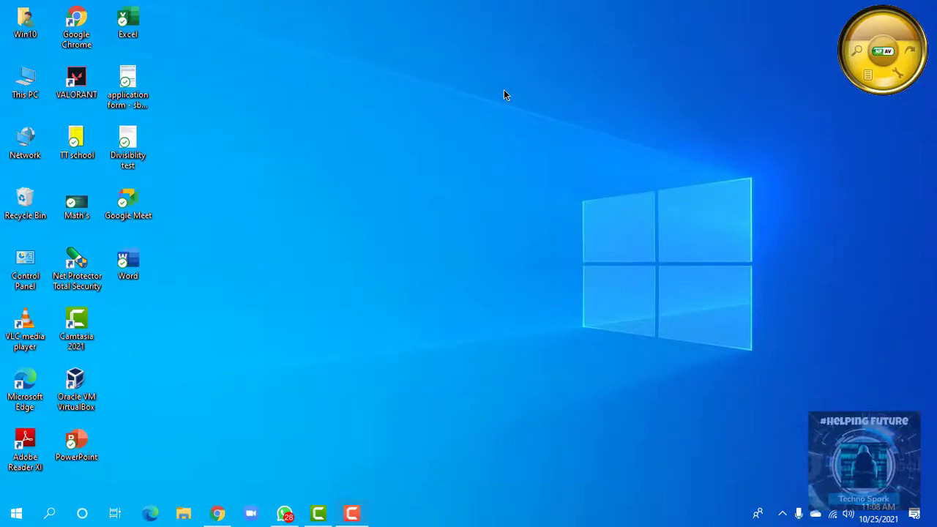
mouse_move(446, 142)
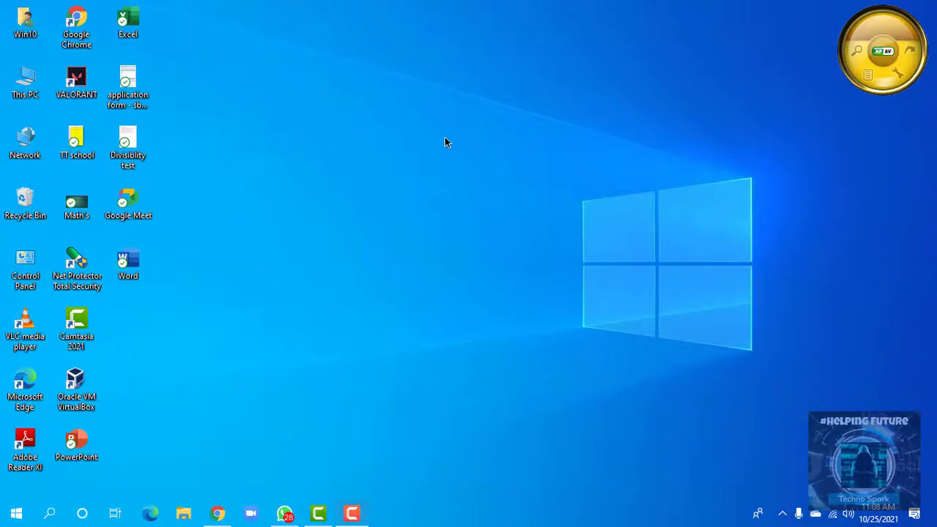
mouse_move(263, 253)
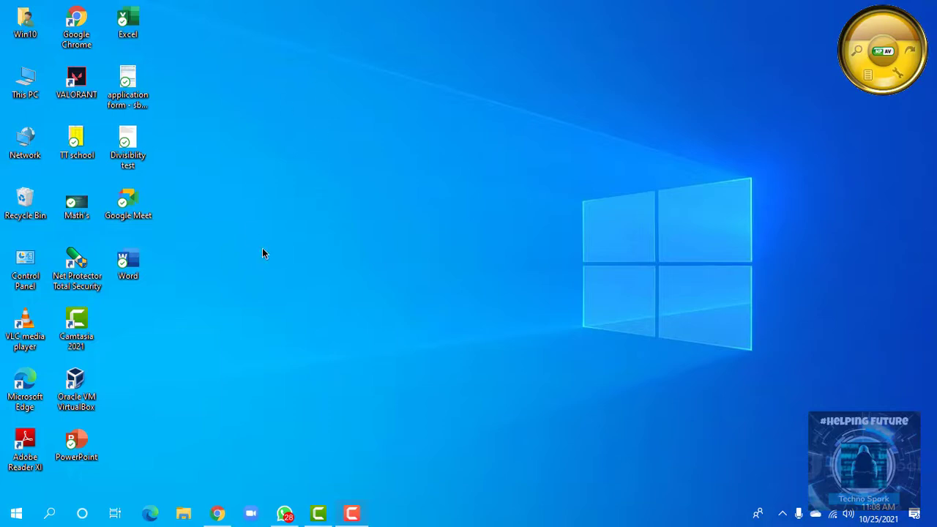
mouse_move(319, 190)
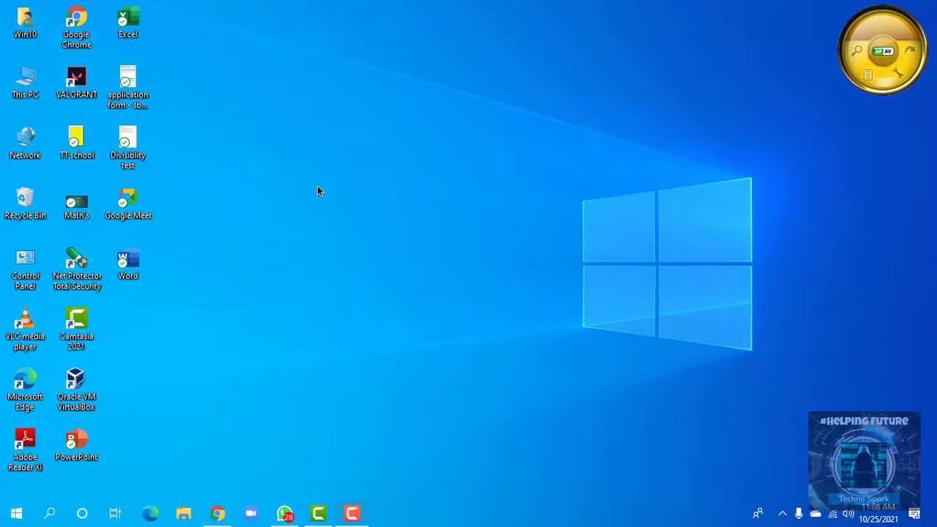
mouse_move(238, 454)
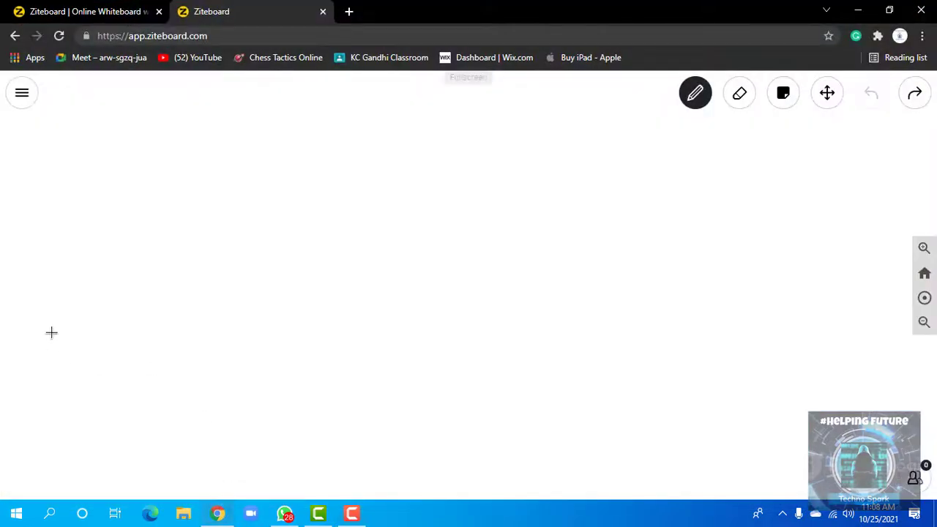
mouse_move(339, 219)
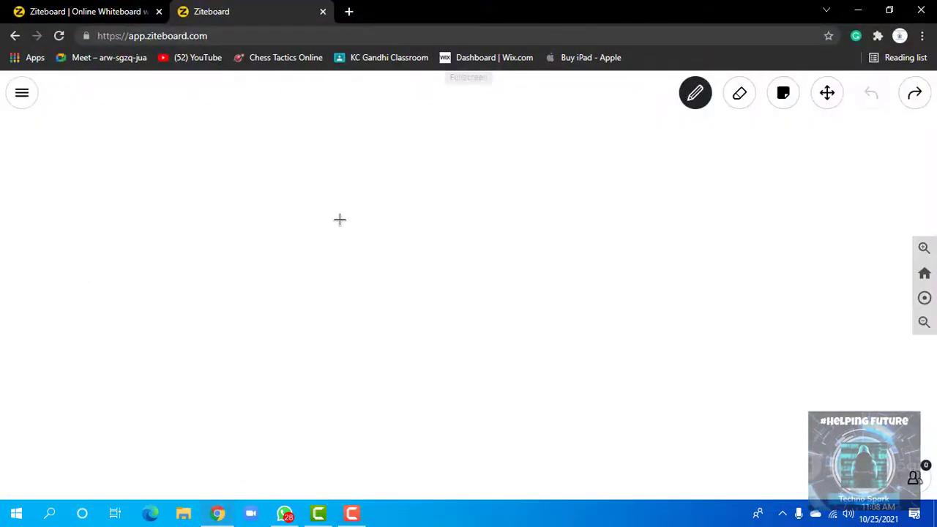
mouse_move(504, 158)
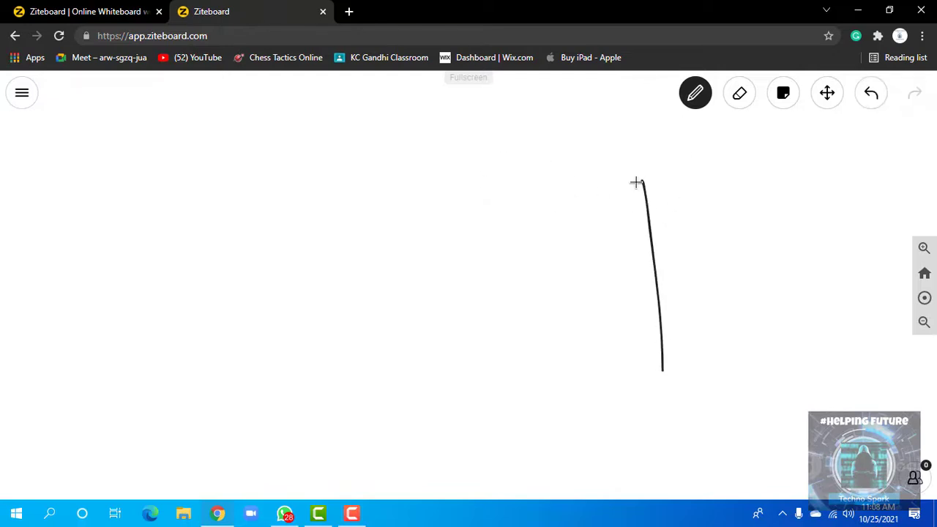
Sketch the tall box with horizontal lines on the right, undoing the stray connector mark.
left_click_drag(637, 182, 764, 359)
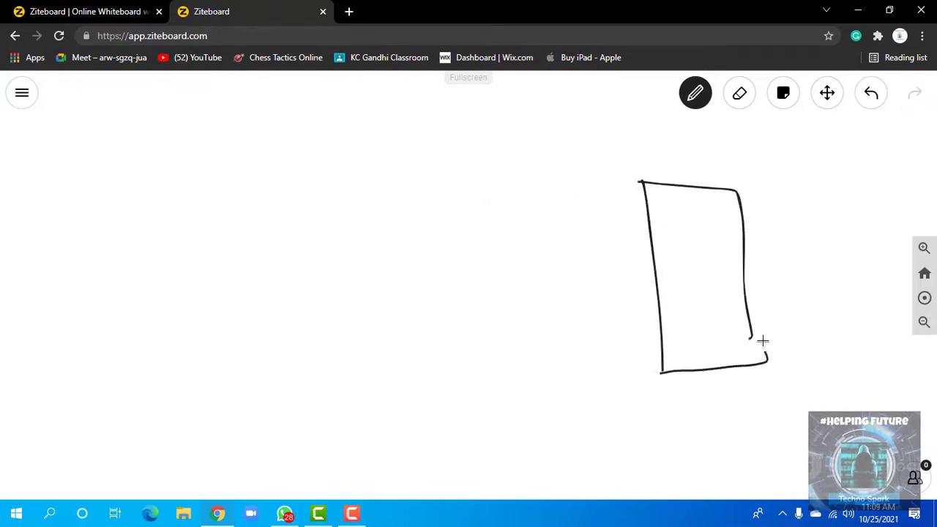
left_click_drag(656, 220, 721, 220)
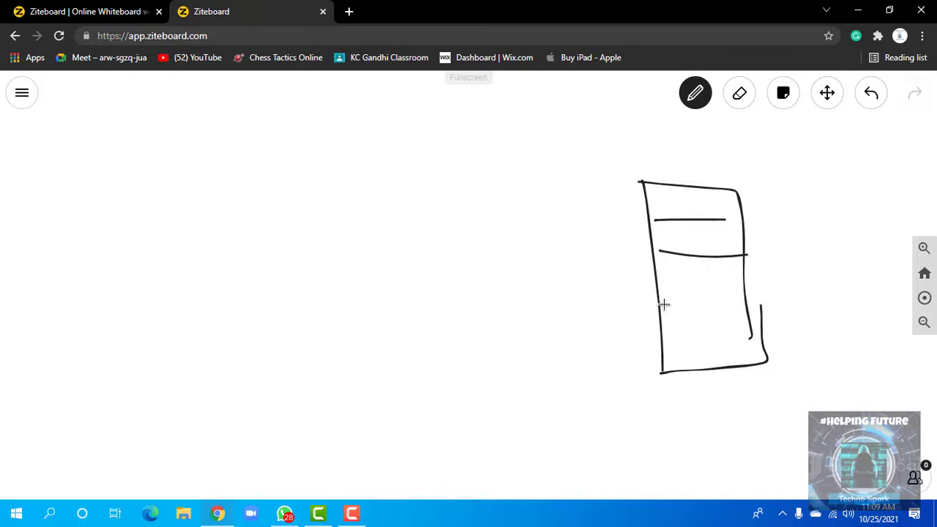
left_click_drag(662, 303, 765, 337)
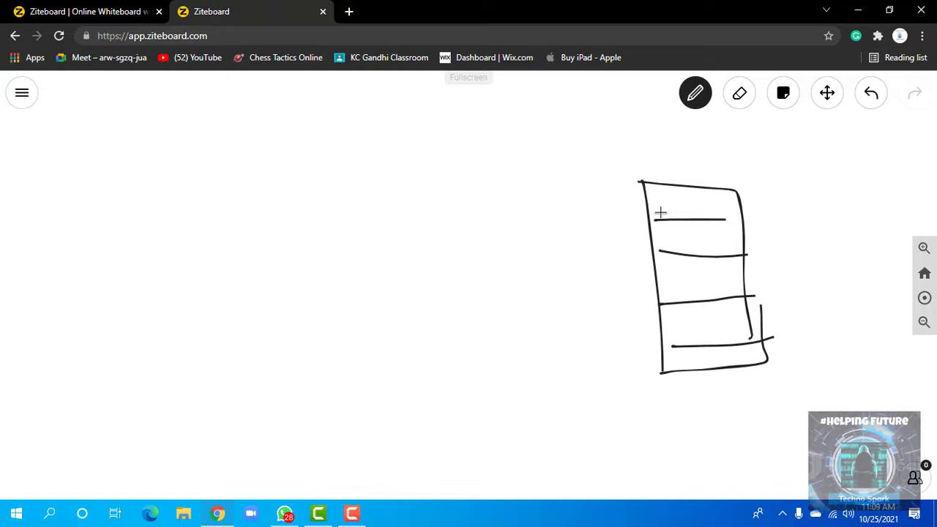
mouse_move(670, 239)
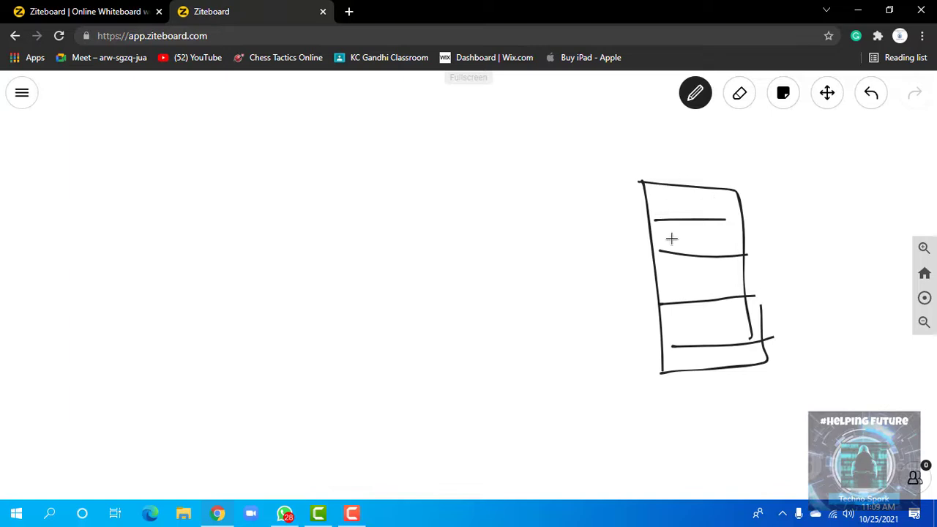
mouse_move(149, 181)
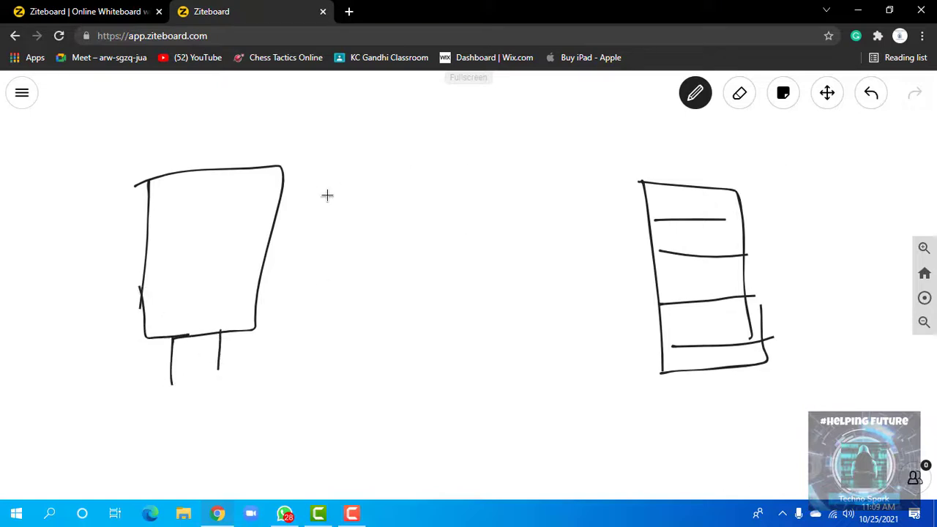
mouse_move(290, 205)
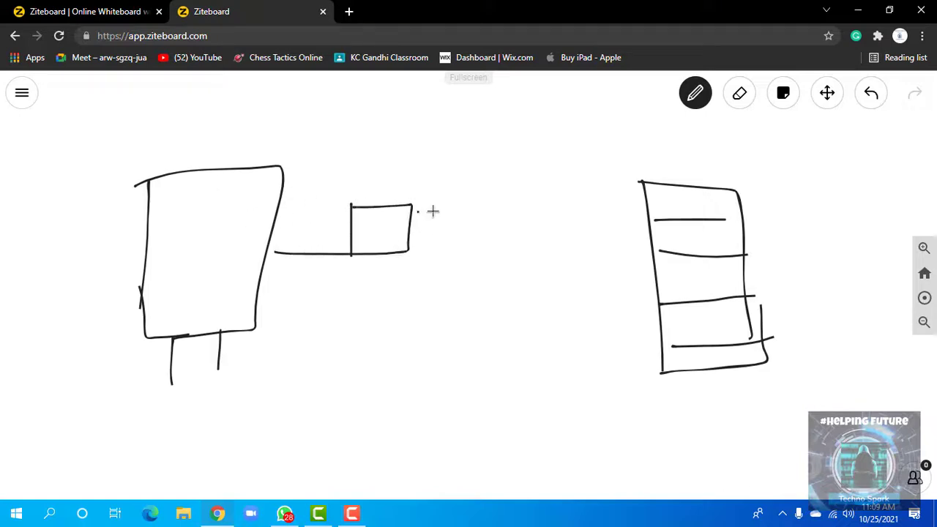
left_click_drag(418, 213, 445, 232)
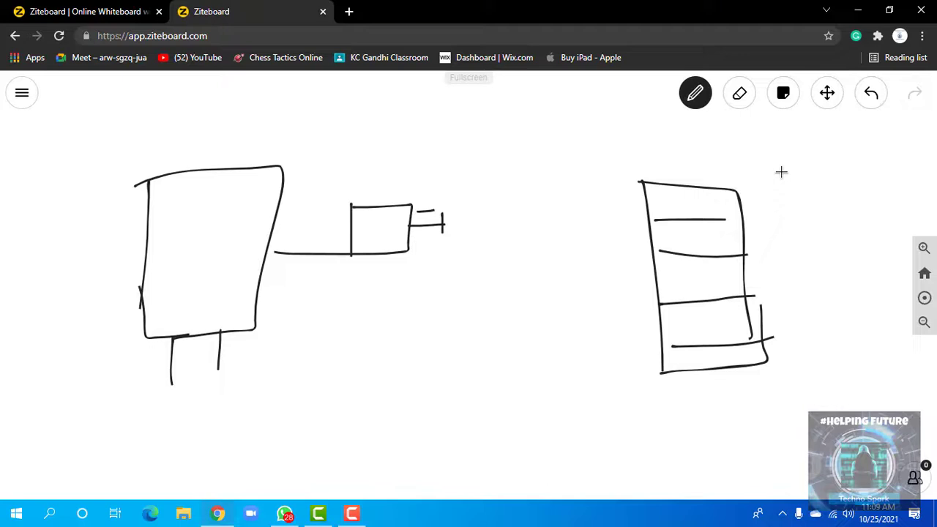
left_click(869, 93)
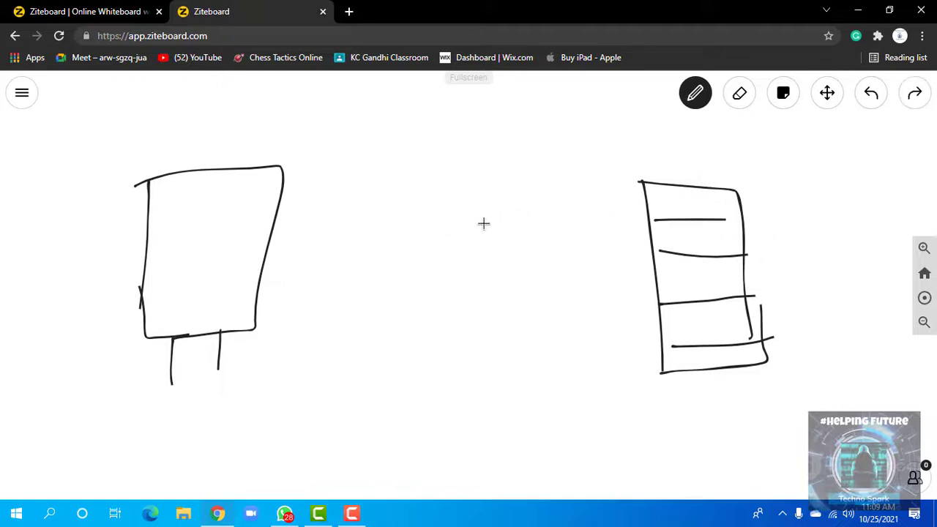
mouse_move(334, 257)
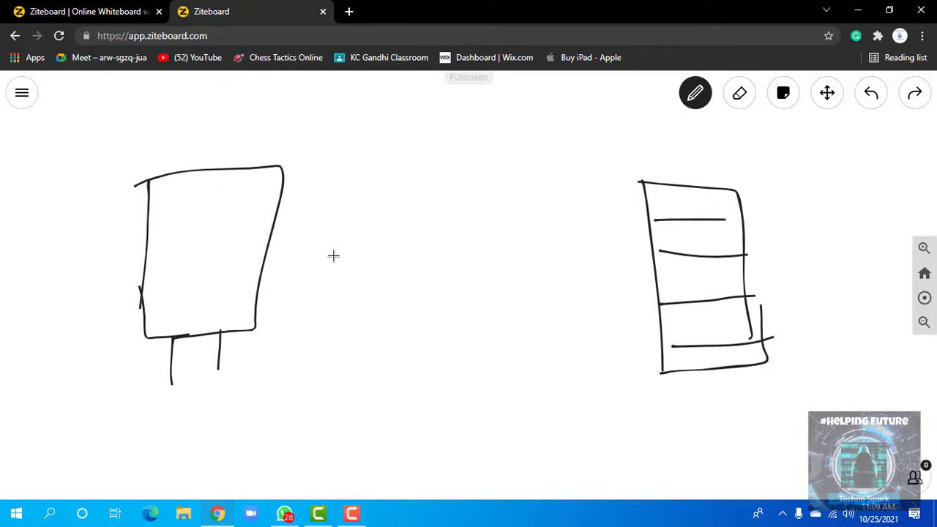
mouse_move(358, 358)
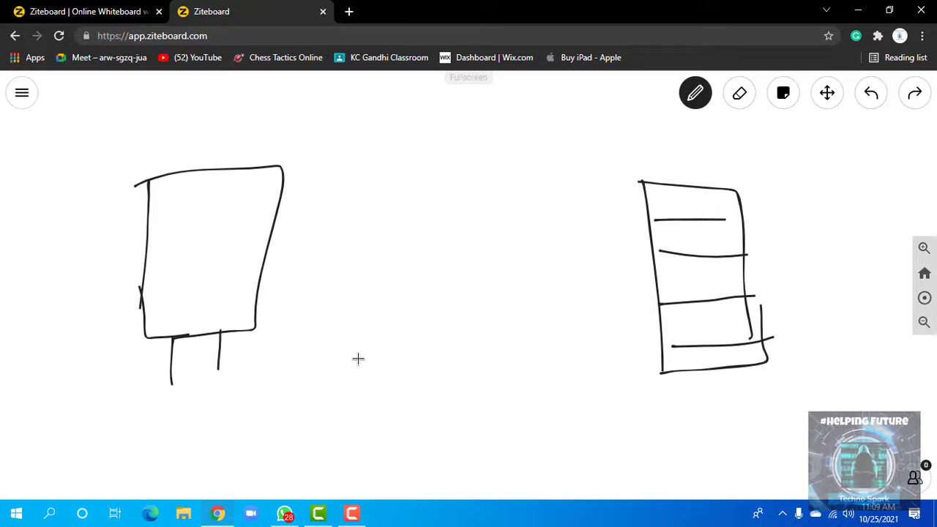
mouse_move(351, 357)
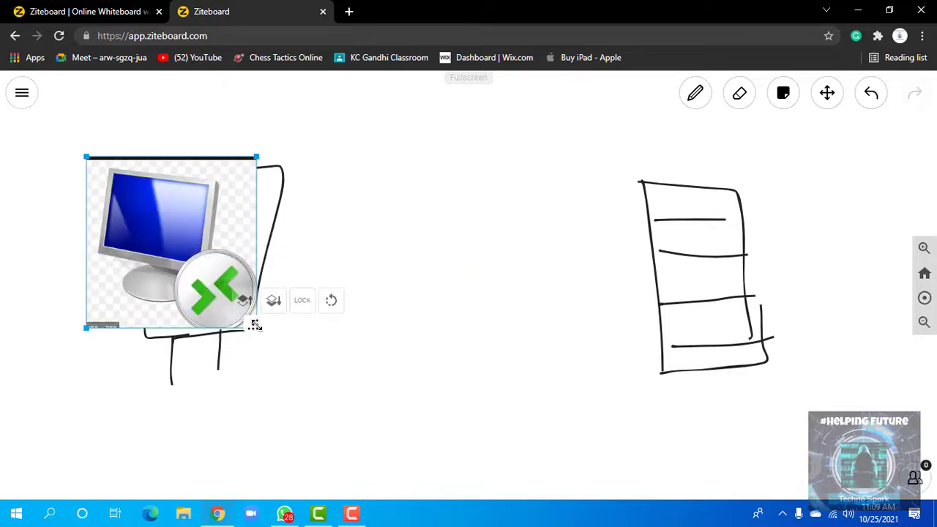
Shrink the remote desktop picture, place it bottom-centre, and draw an arrow from the left computer to it.
left_click_drag(254, 325, 181, 249)
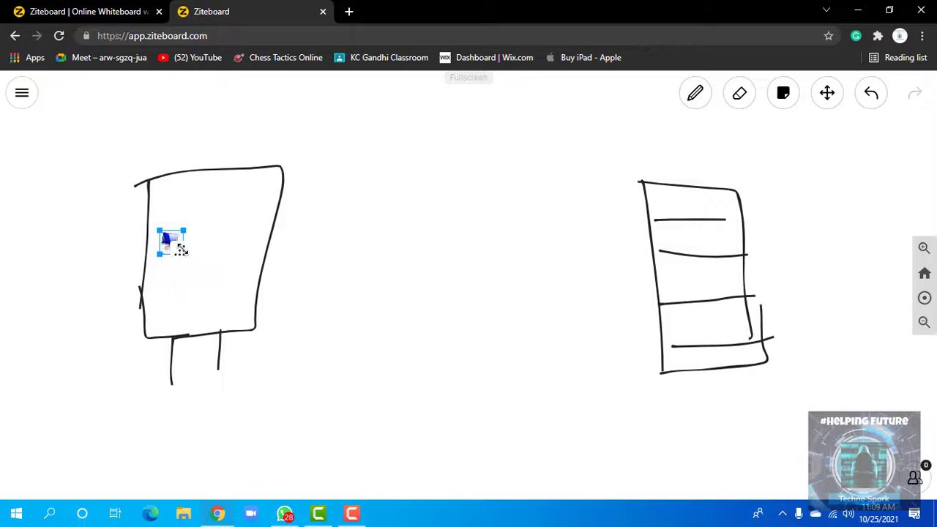
left_click_drag(173, 242, 427, 366)
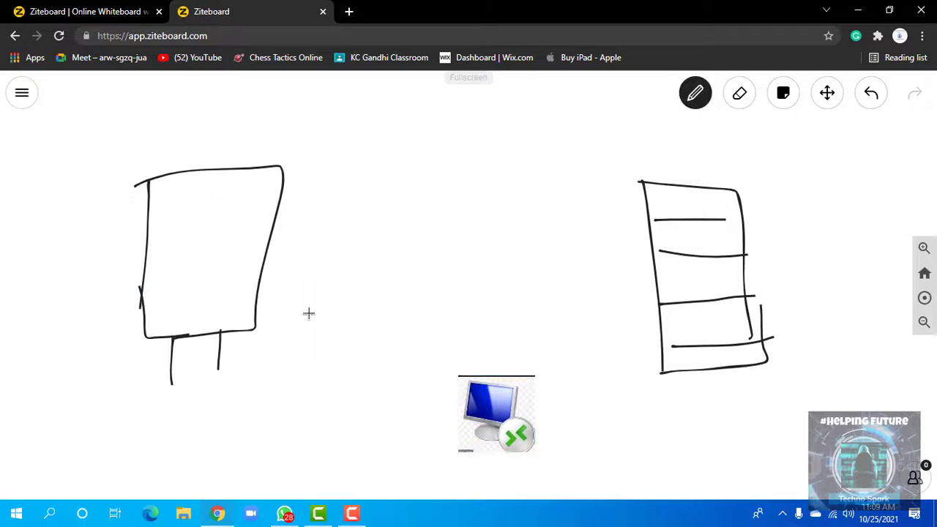
left_click_drag(278, 271, 432, 395)
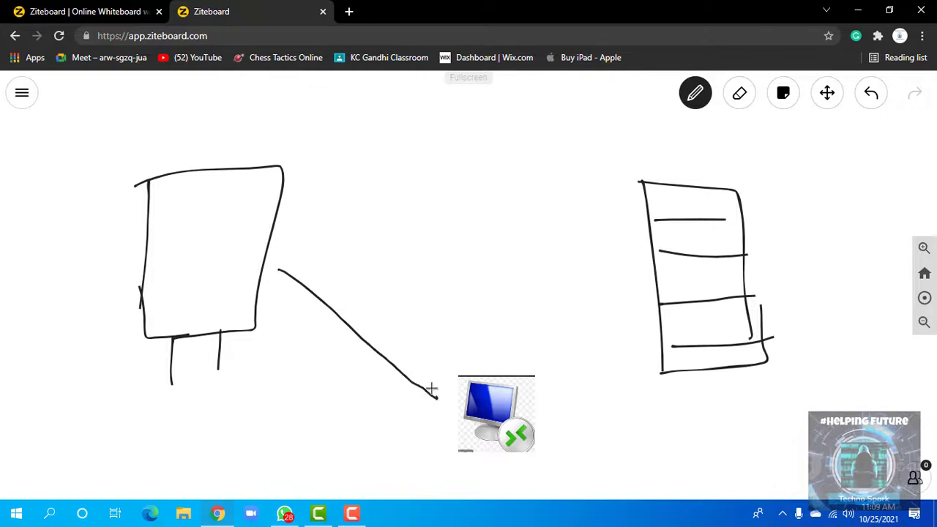
left_click_drag(428, 392, 437, 410)
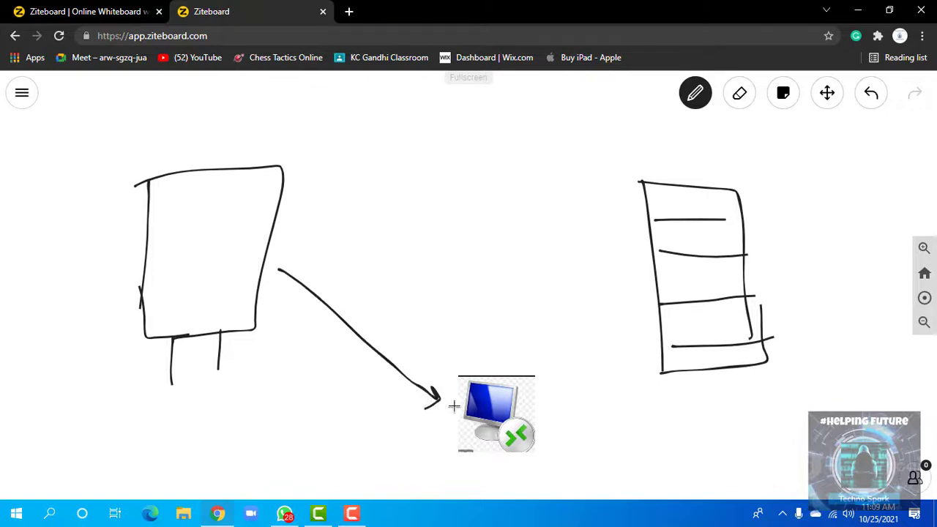
mouse_move(562, 380)
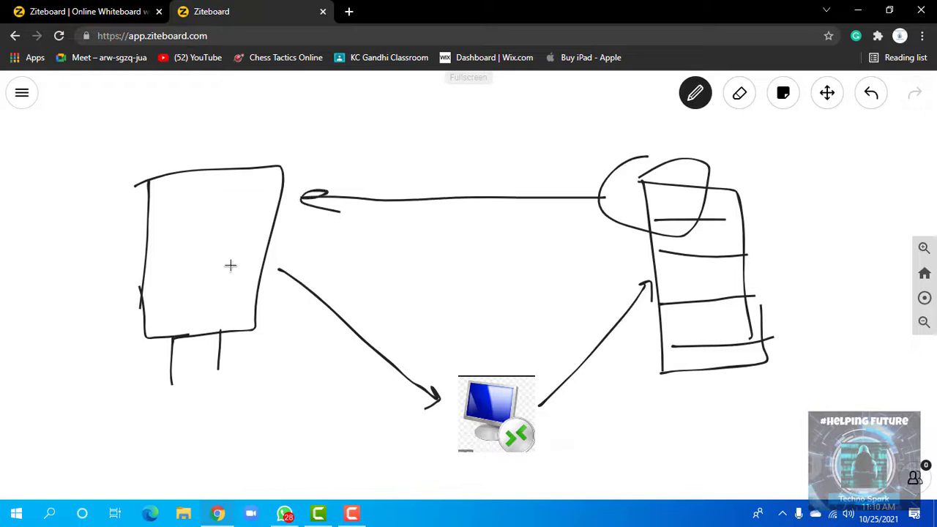
mouse_move(242, 309)
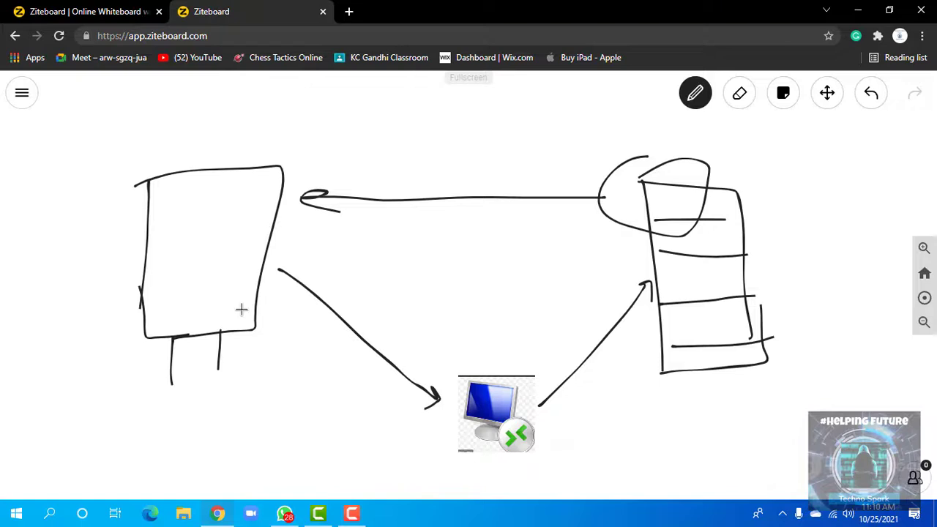
mouse_move(755, 82)
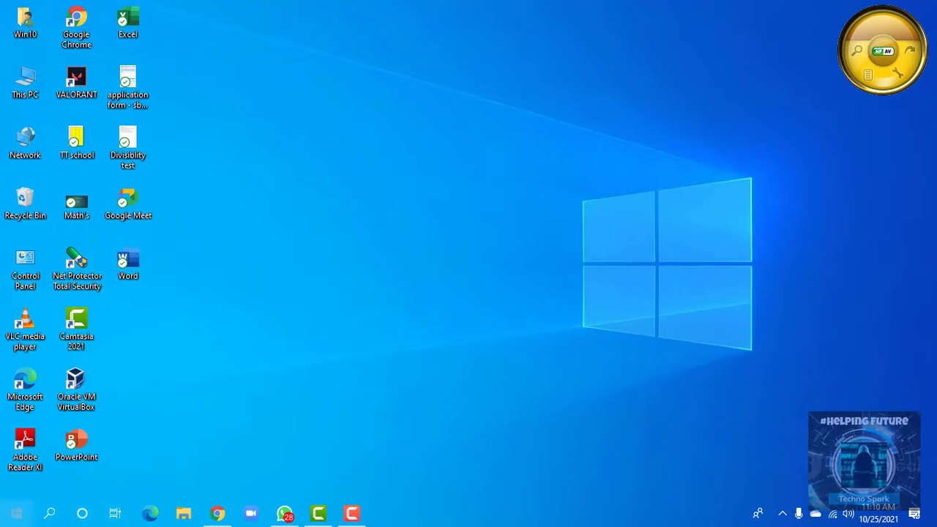
Search Settings for 'remote' to show the Remote Desktop options.
left_click(16, 512)
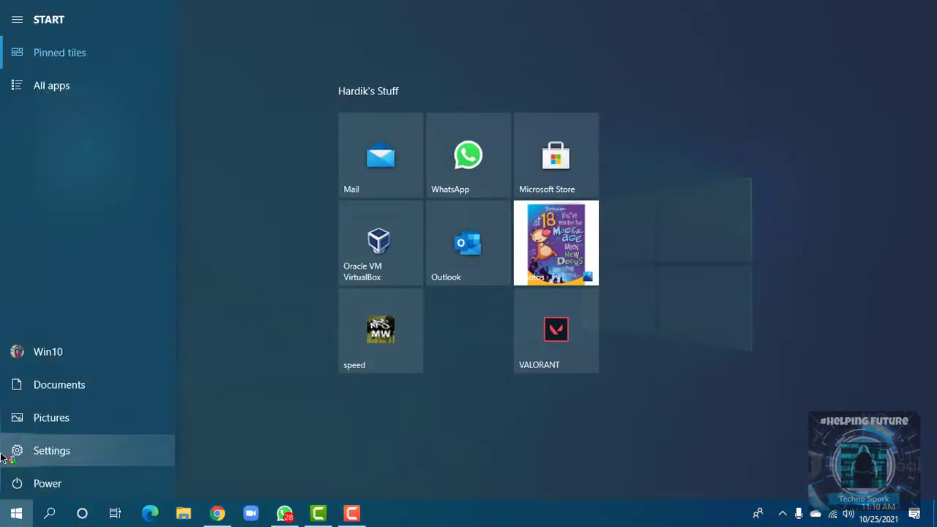
left_click(51, 451)
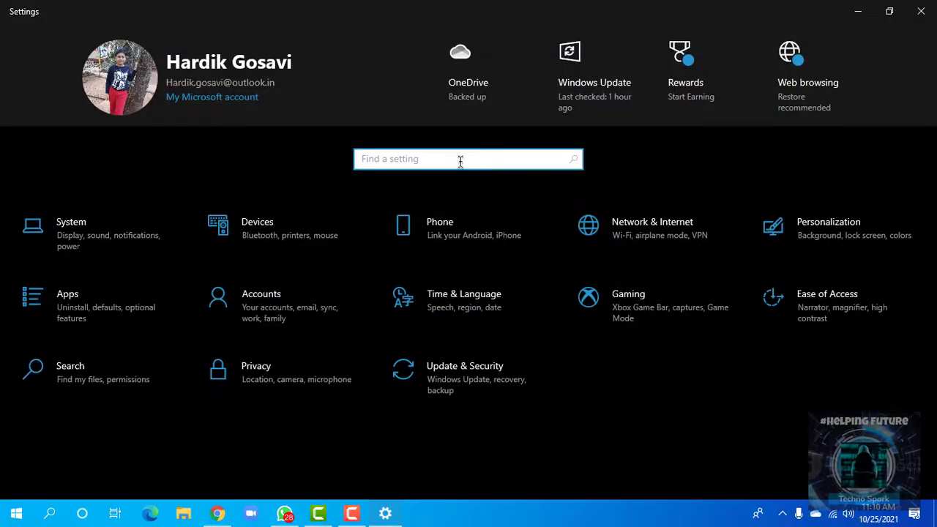
type("remote")
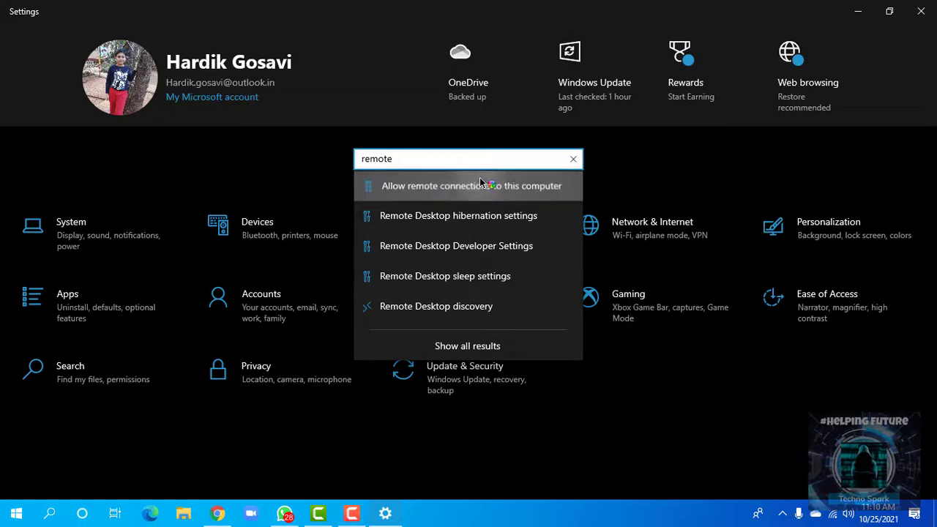
left_click(457, 246)
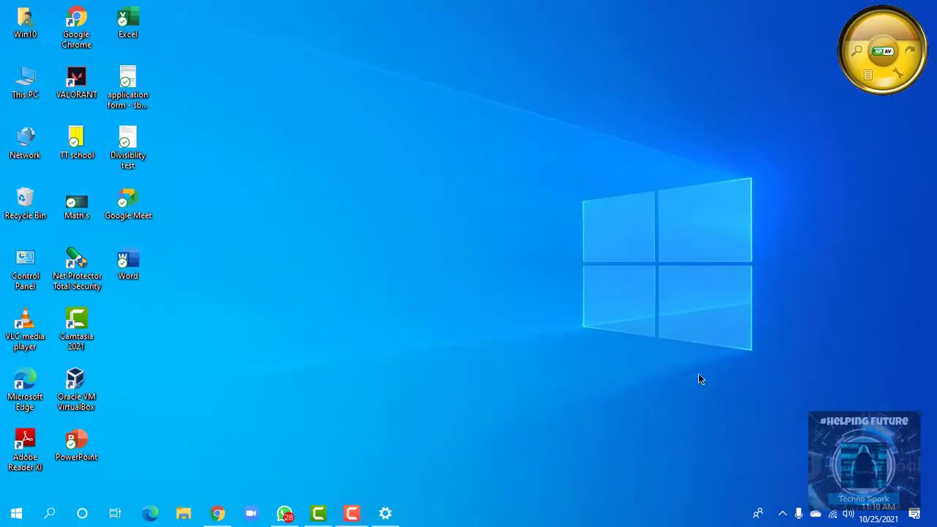
Check Windows specifications on the About page read Windows 10 Pro, then close Settings.
left_click(25, 82)
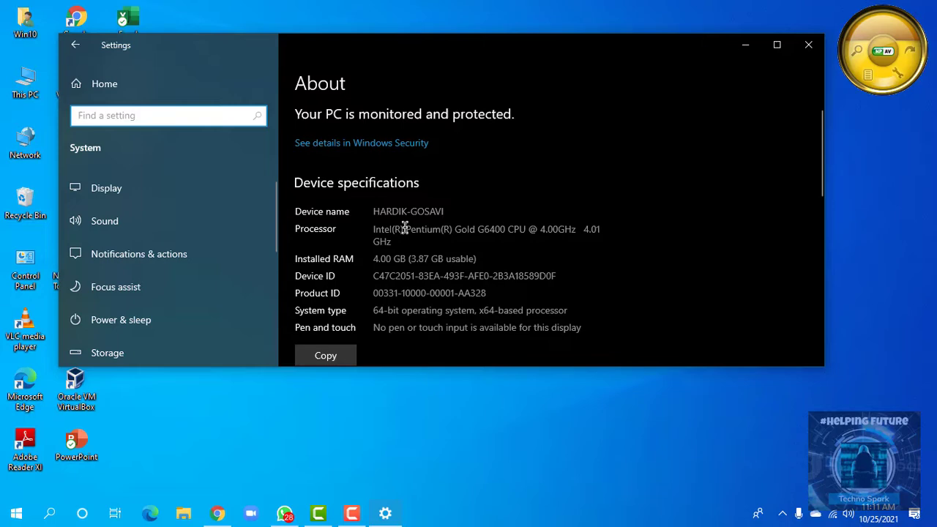
scroll("down", 3)
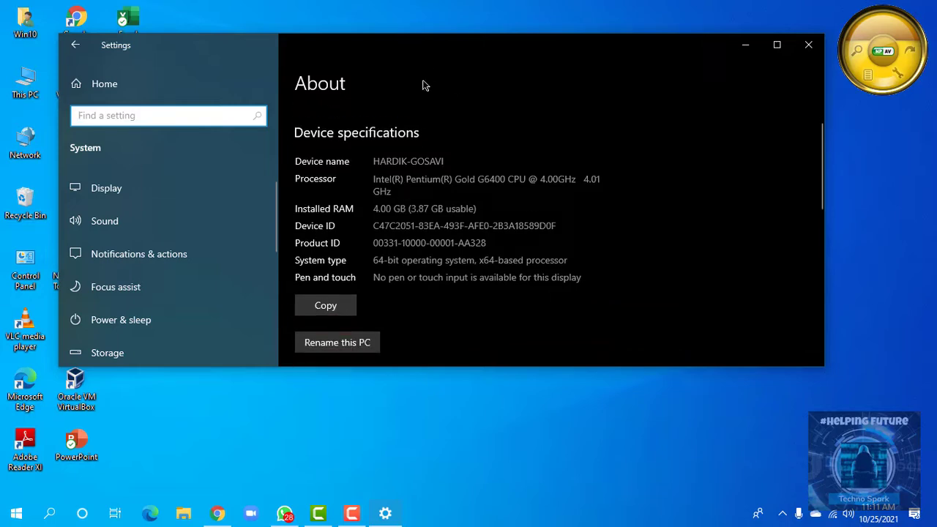
left_click(776, 44)
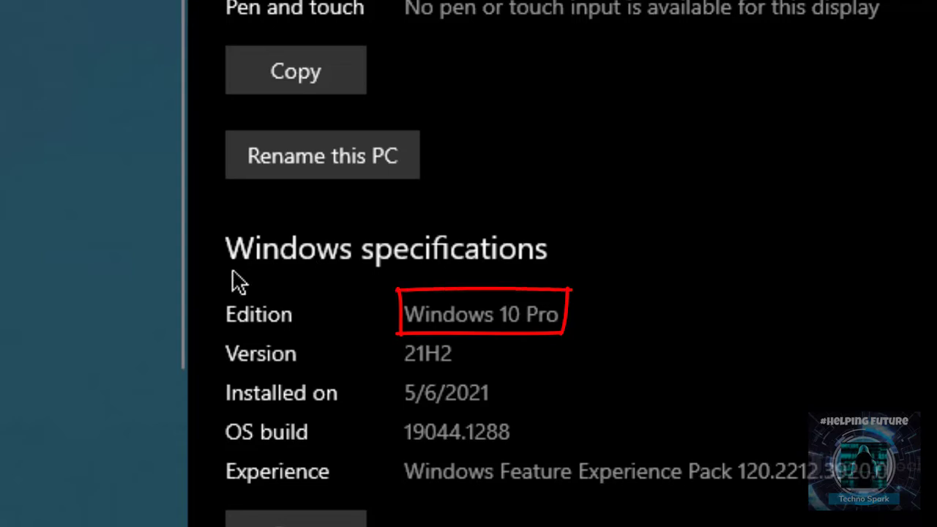
mouse_move(227, 333)
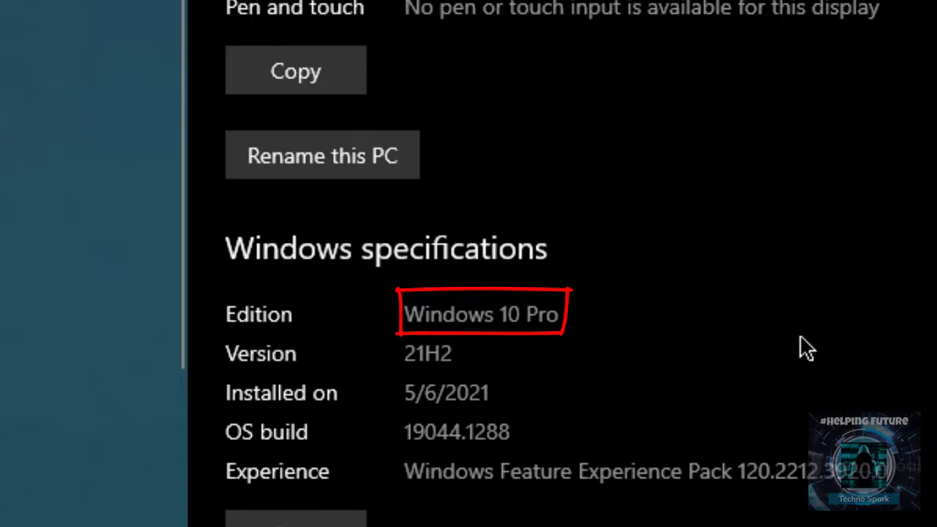
left_click(17, 512)
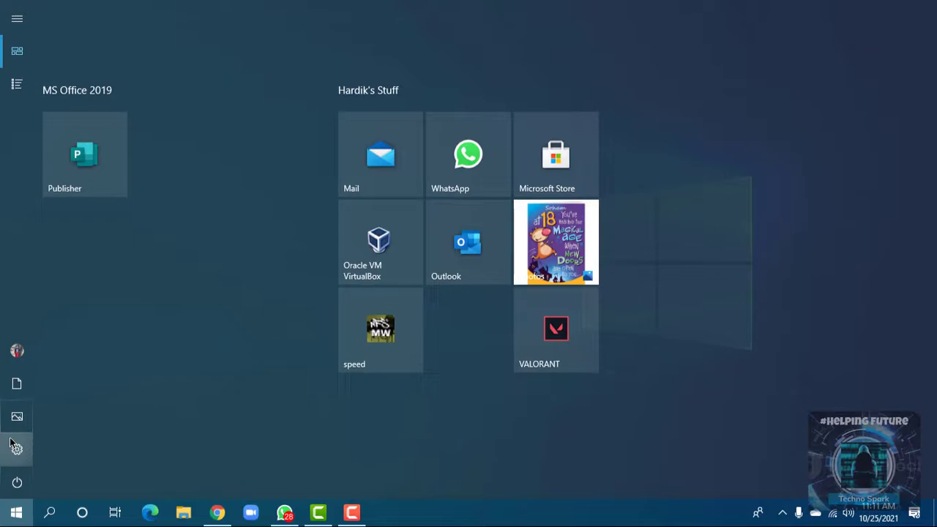
Search Settings for 'remote' and open 'Allow remote connections to this computer'.
left_click(16, 448)
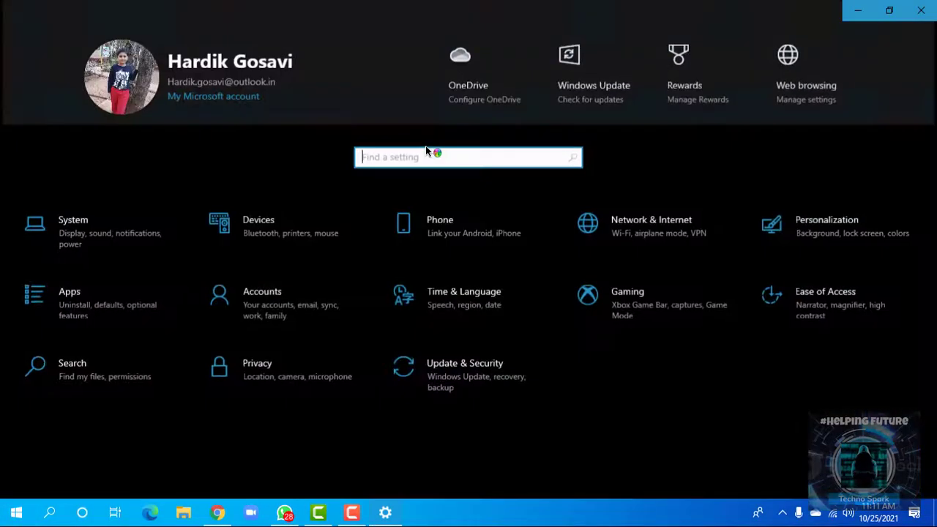
type("remot")
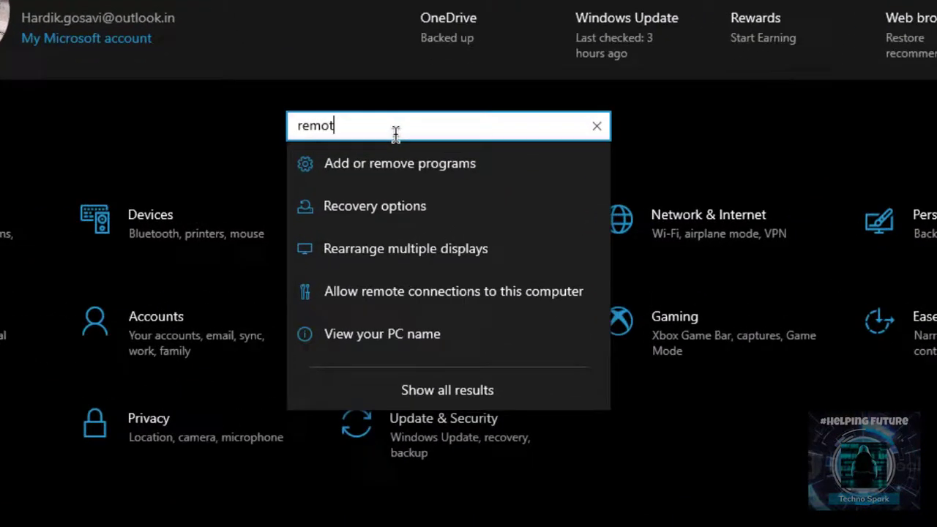
type("e")
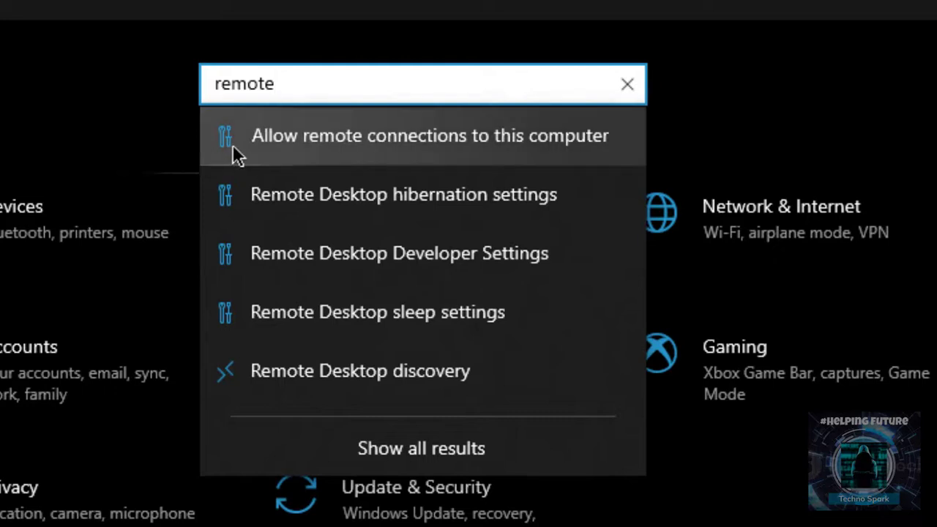
mouse_move(428, 130)
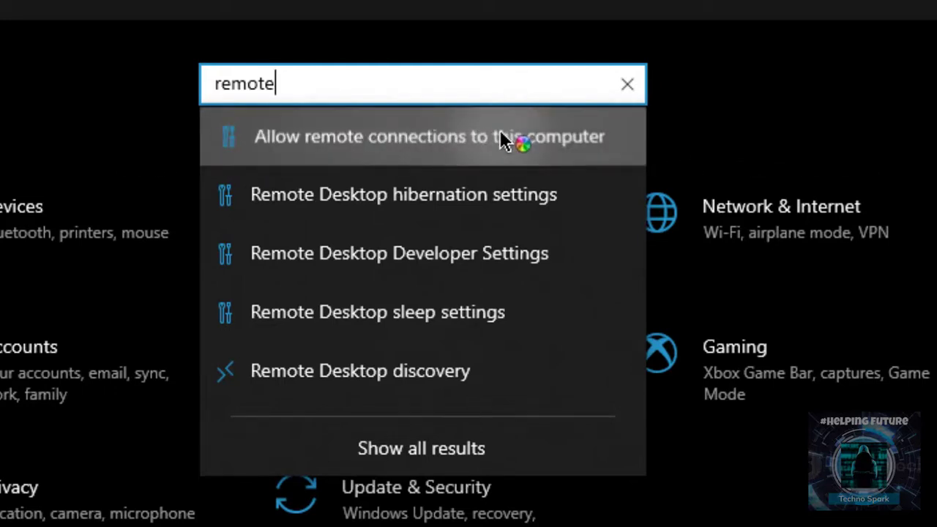
left_click(423, 136)
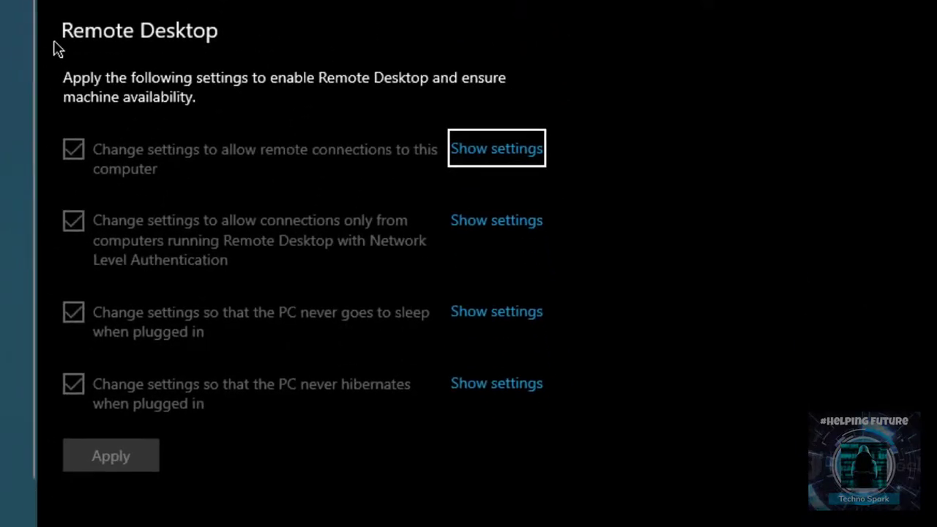
mouse_move(86, 218)
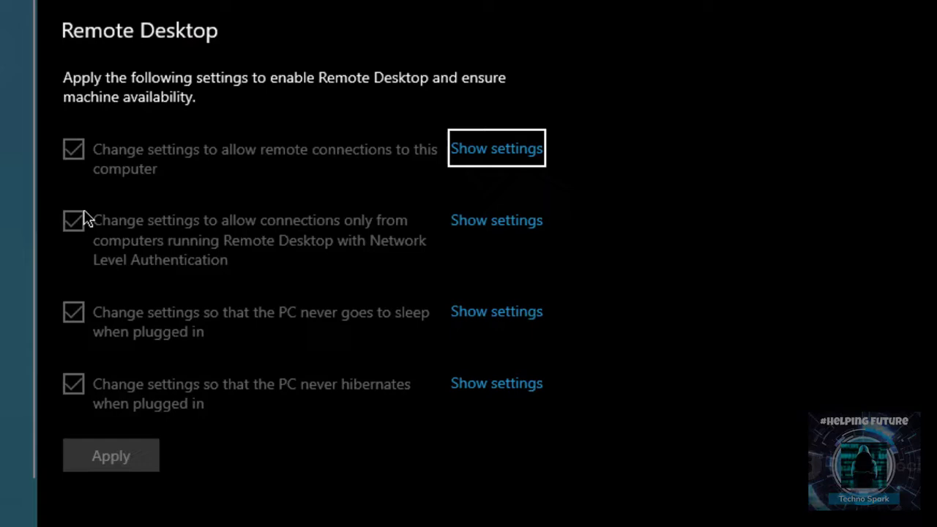
mouse_move(144, 41)
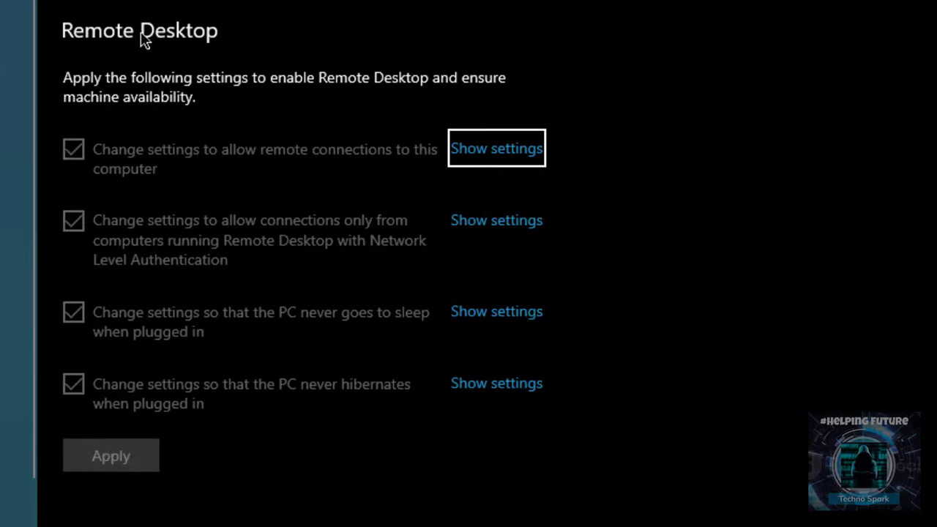
mouse_move(110, 335)
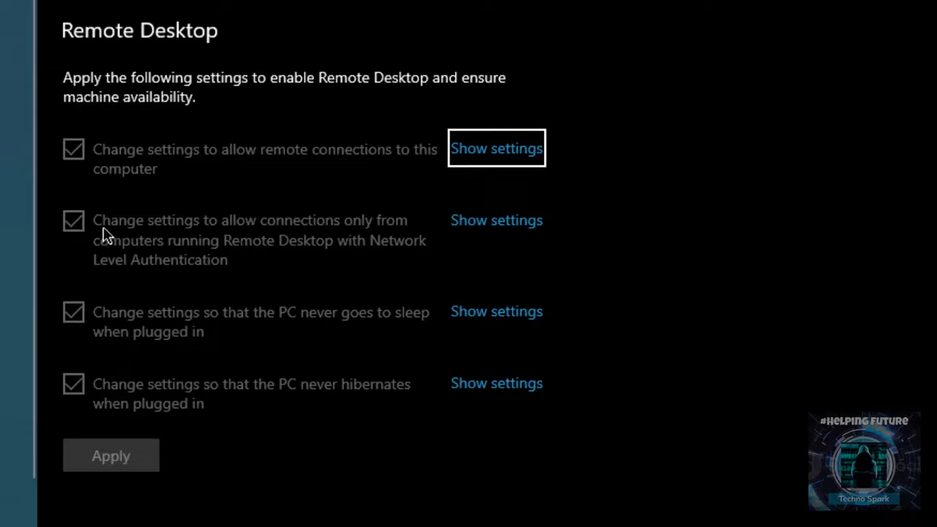
mouse_move(492, 236)
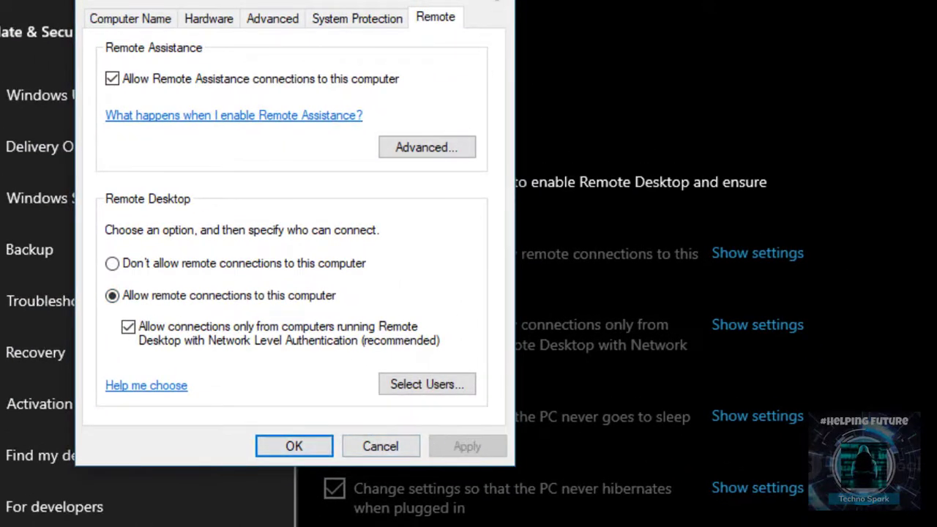
Confirm allowing remote connections to this computer in System Properties.
left_click(293, 445)
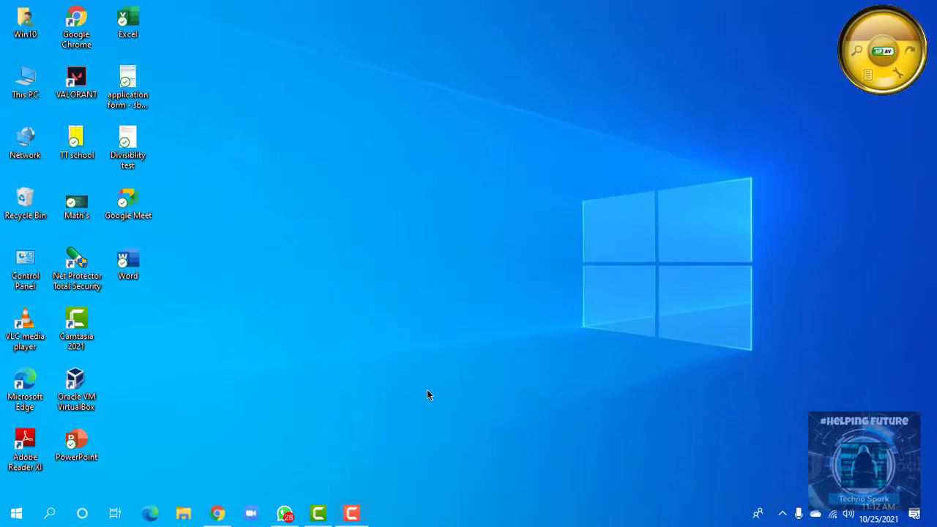
mouse_move(607, 434)
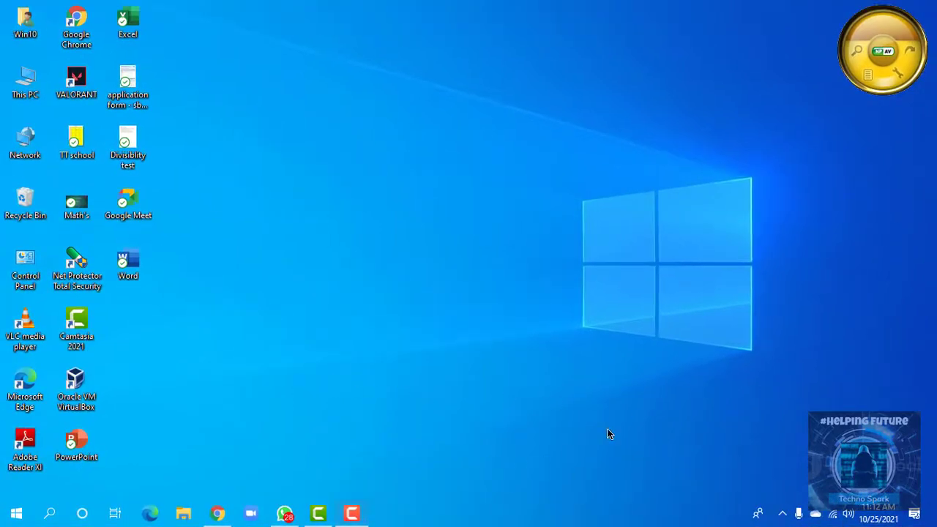
mouse_move(538, 357)
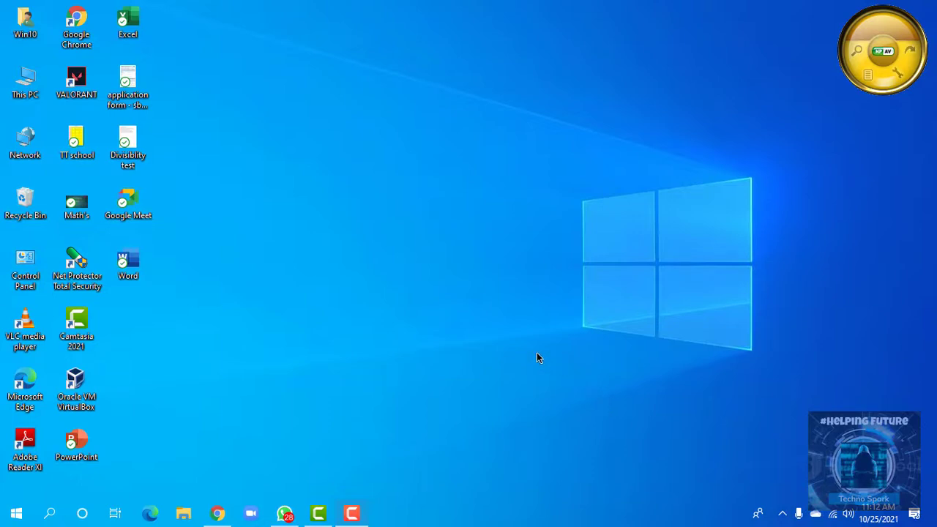
mouse_move(529, 343)
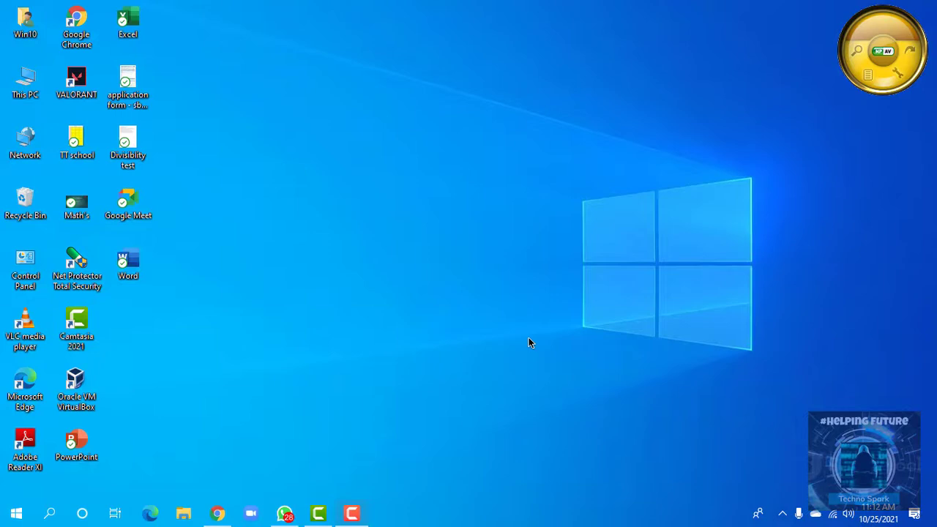
mouse_move(578, 383)
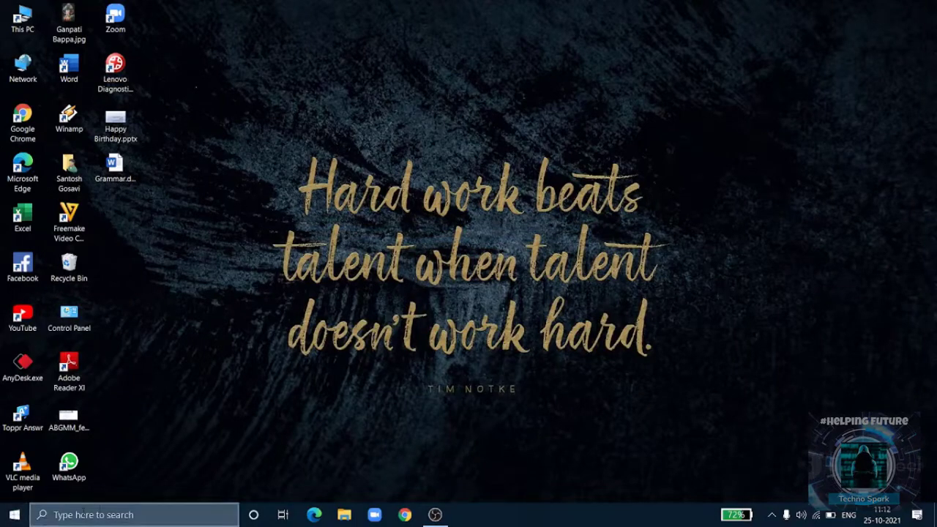
left_click(14, 515)
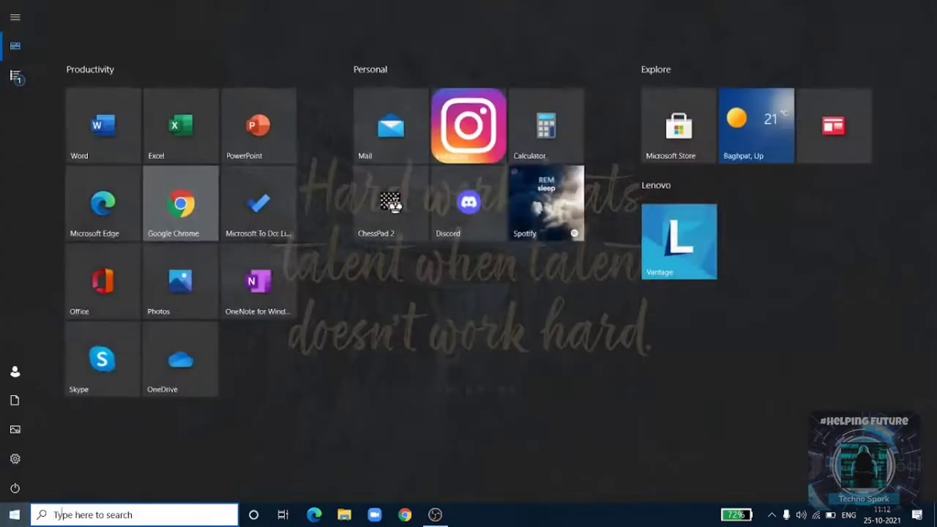
type("remote Desktop Connection")
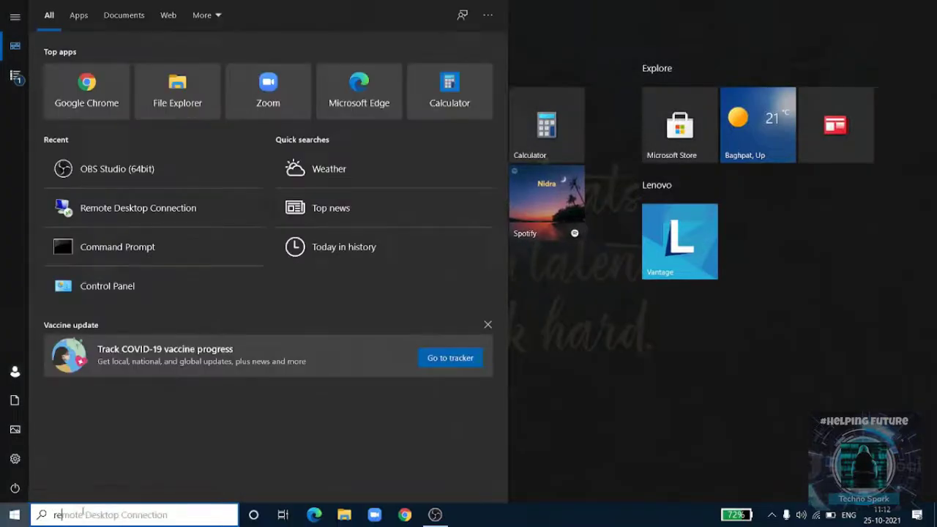
type("remote")
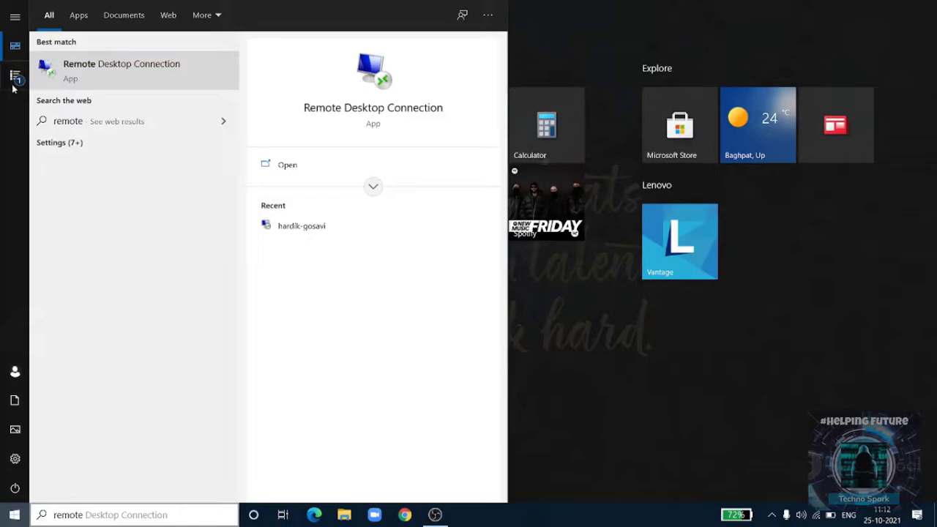
left_click(286, 164)
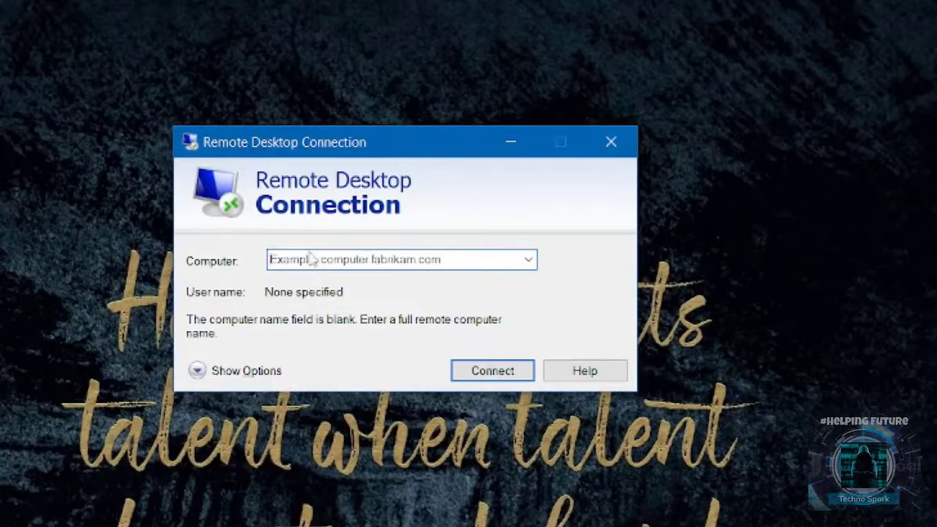
mouse_move(319, 240)
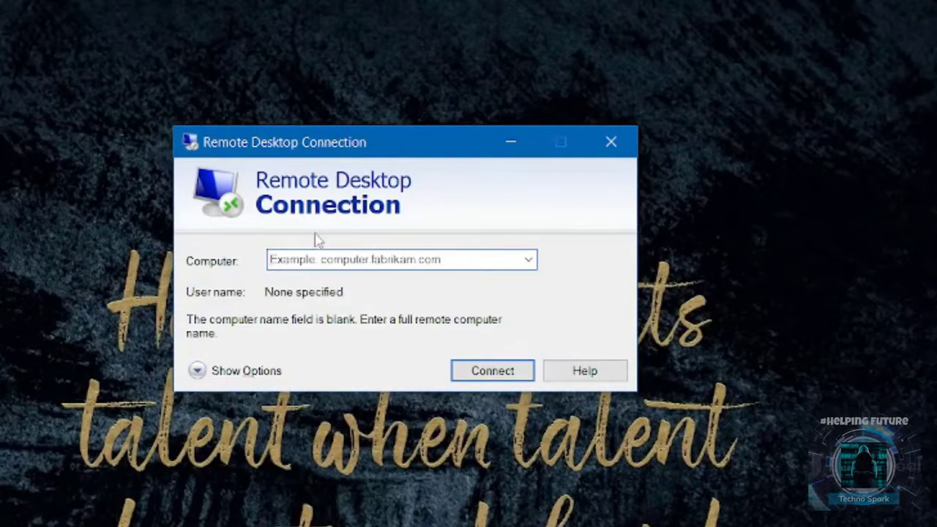
mouse_move(378, 214)
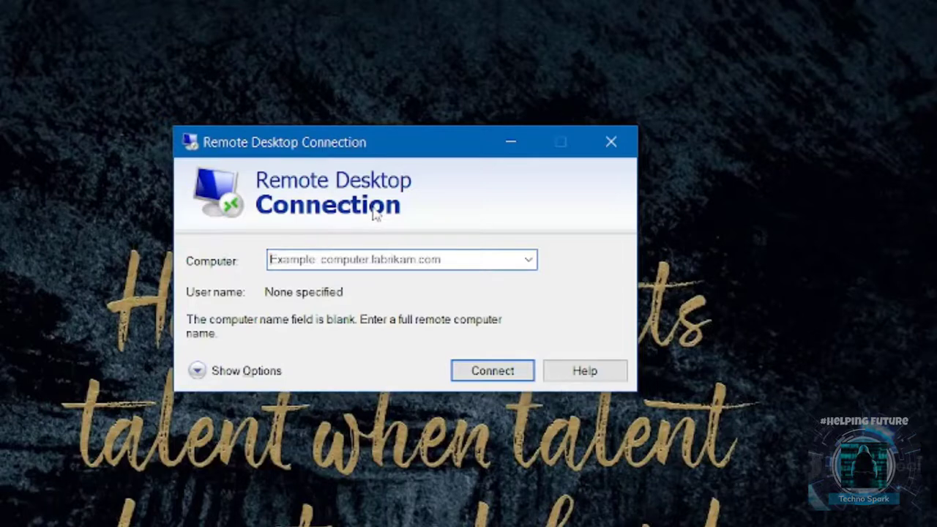
left_click(610, 140)
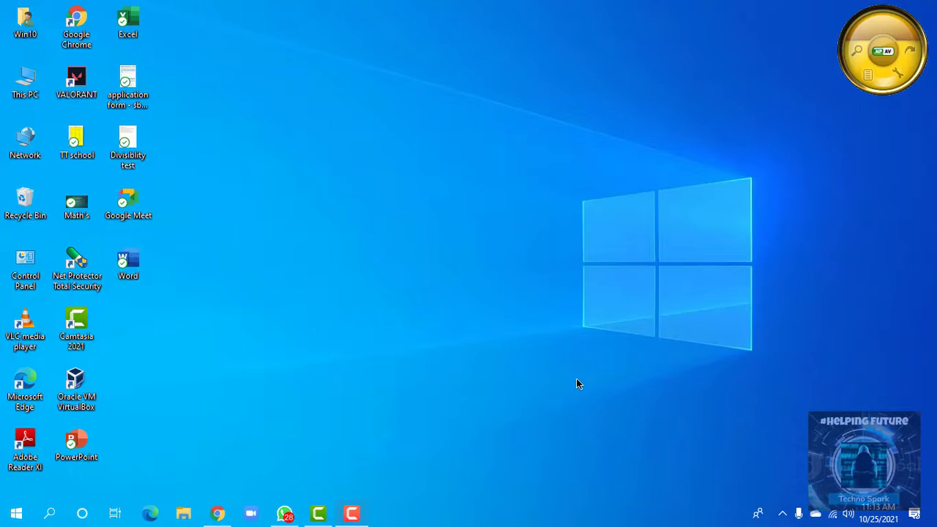
Start an administrator Command Prompt from the Start right-click menu and begin typing ipconfig.
right_click(16, 513)
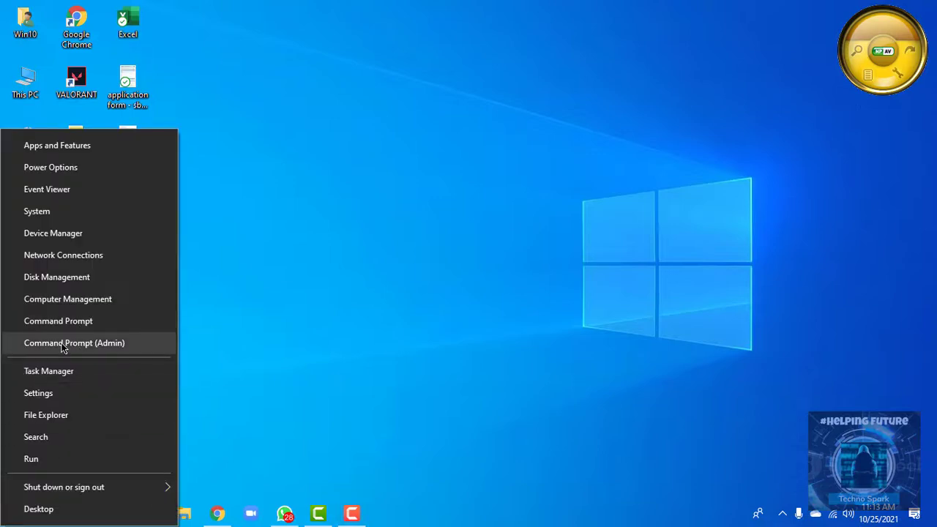
left_click(73, 342)
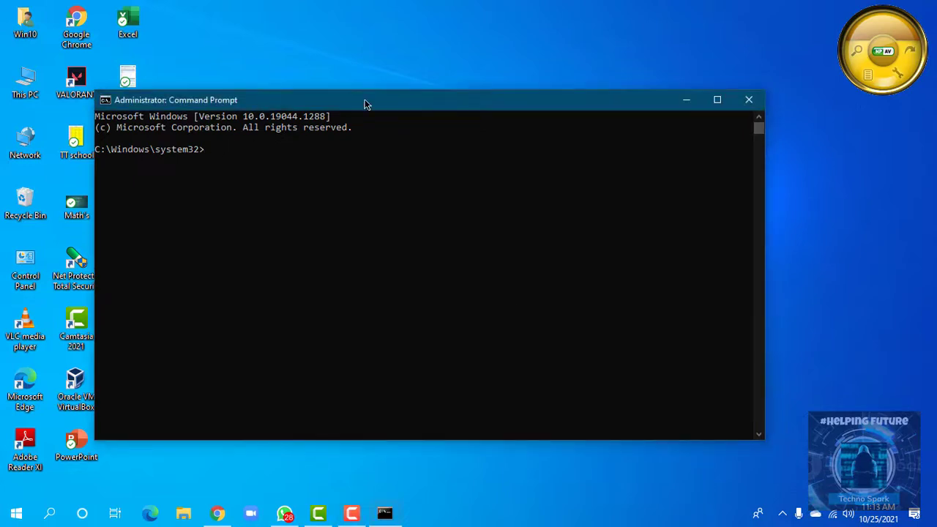
type("ipconf")
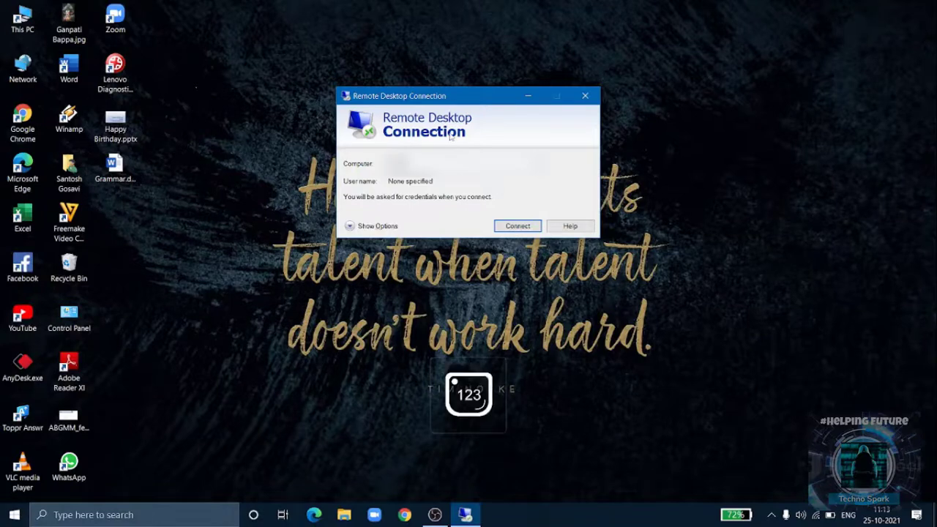
mouse_move(451, 137)
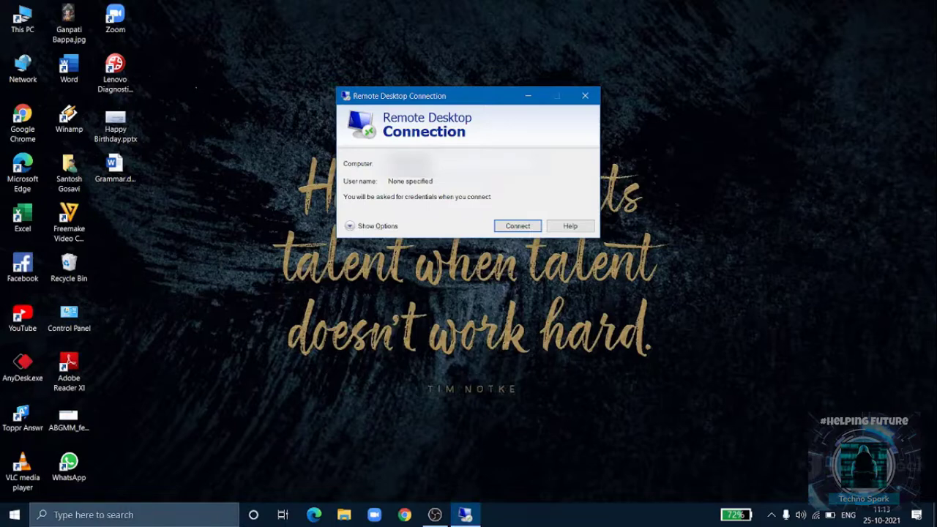
mouse_move(460, 133)
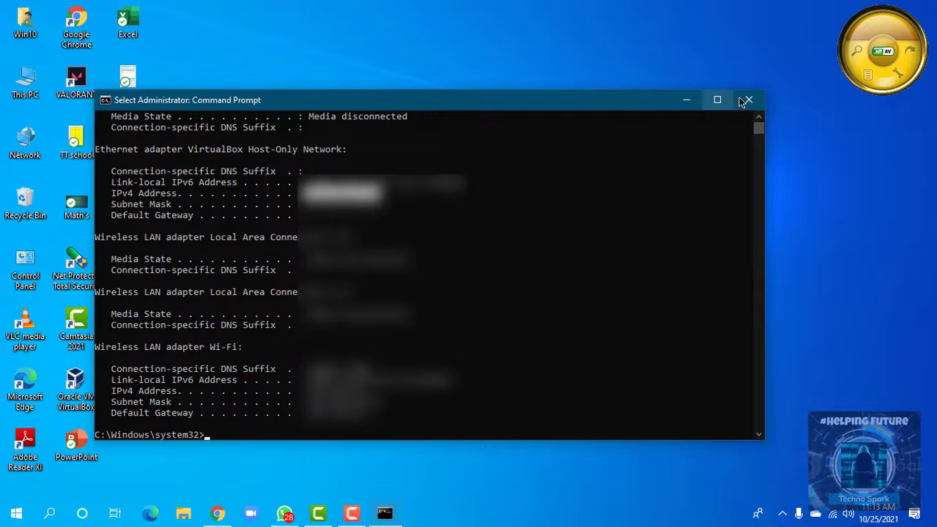
Close the Command Prompt window.
left_click(747, 99)
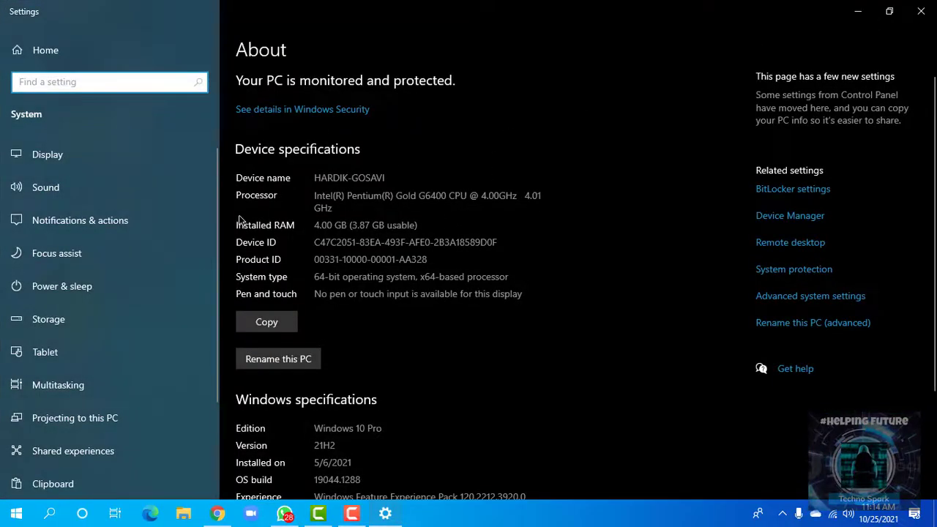
mouse_move(355, 153)
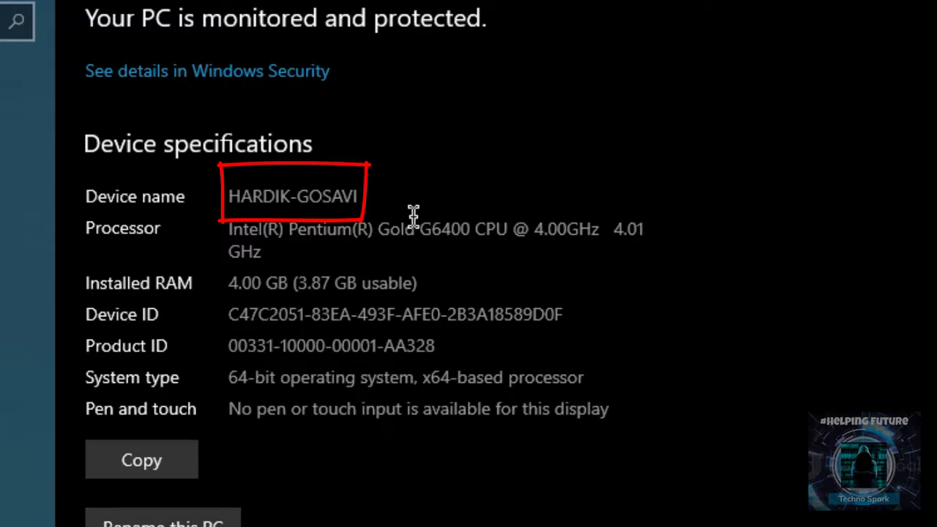
mouse_move(410, 223)
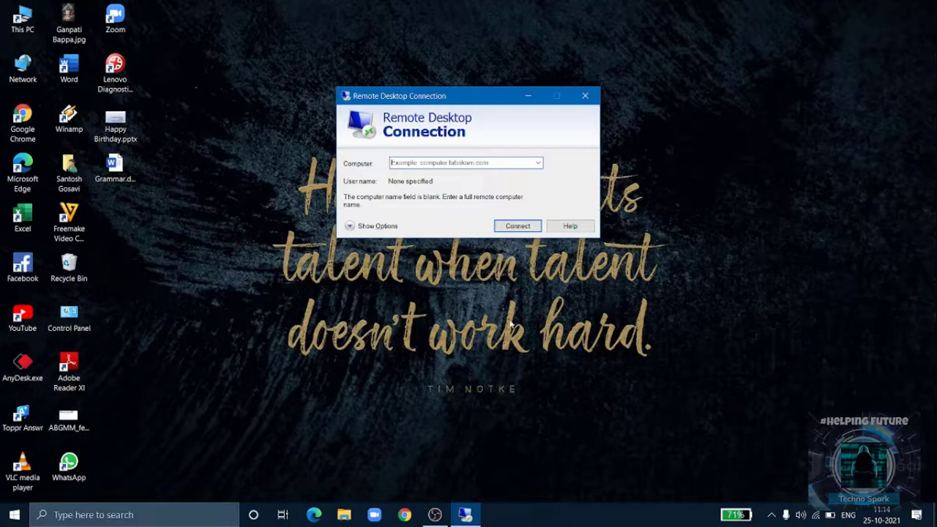
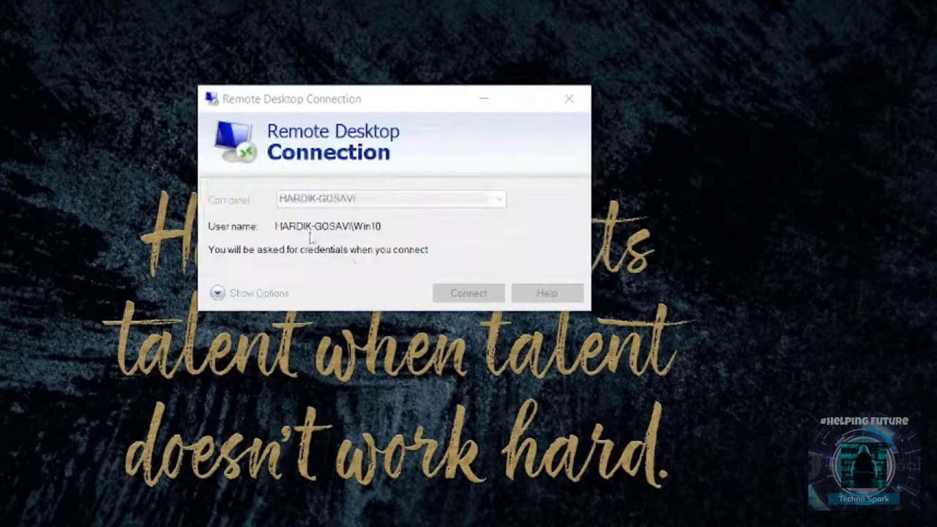
left_click(468, 293)
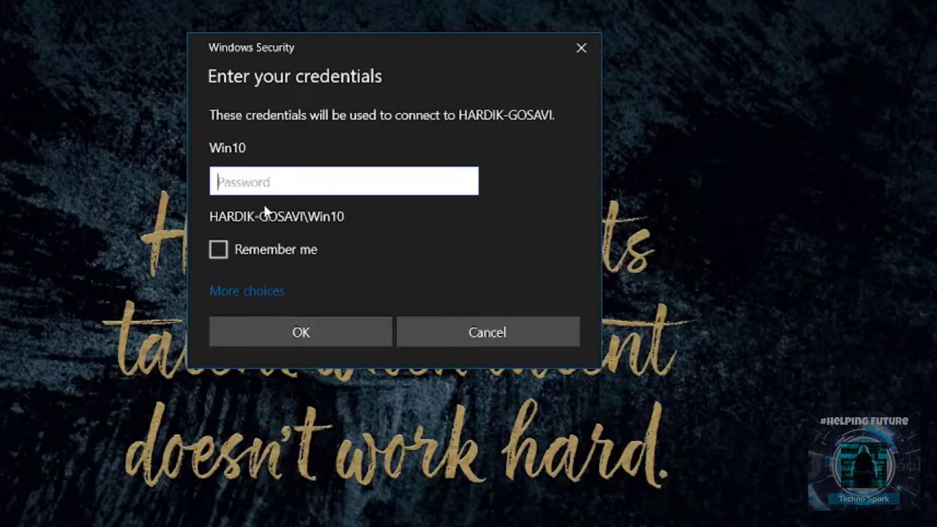
type("password")
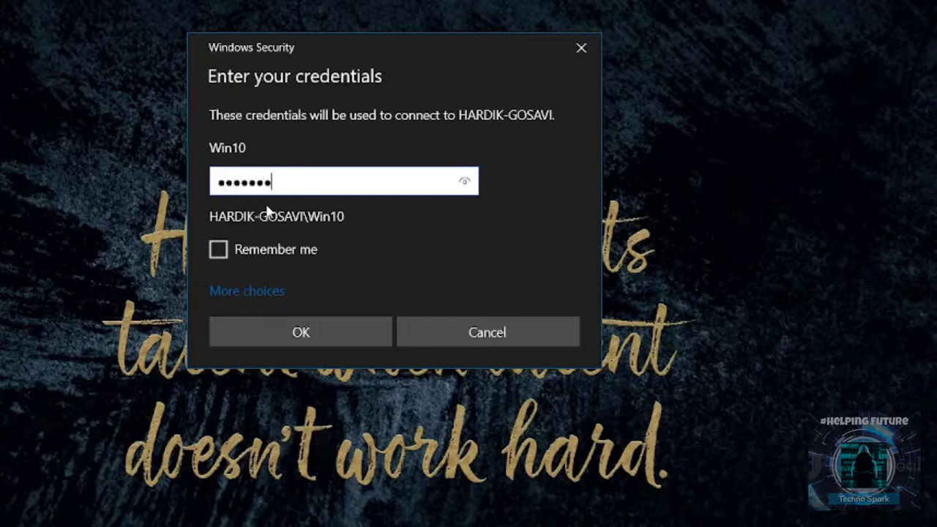
type("••••")
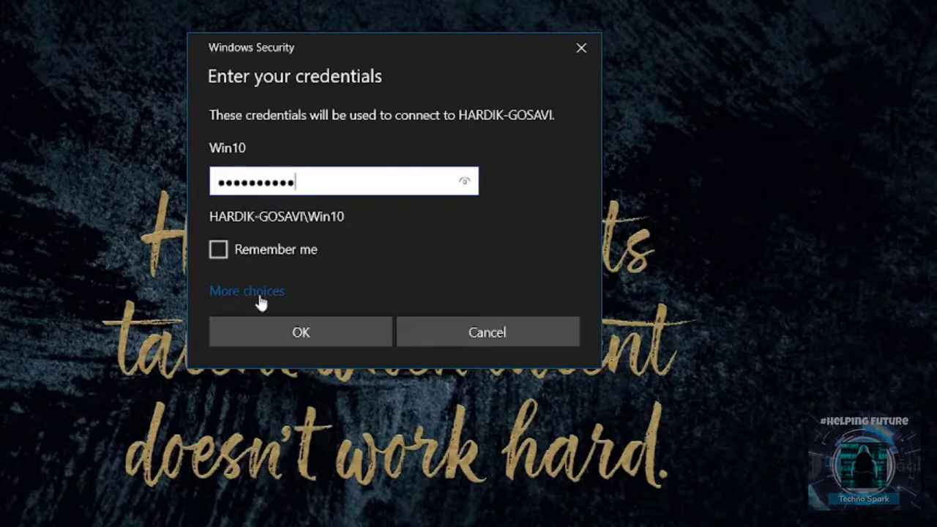
mouse_move(301, 331)
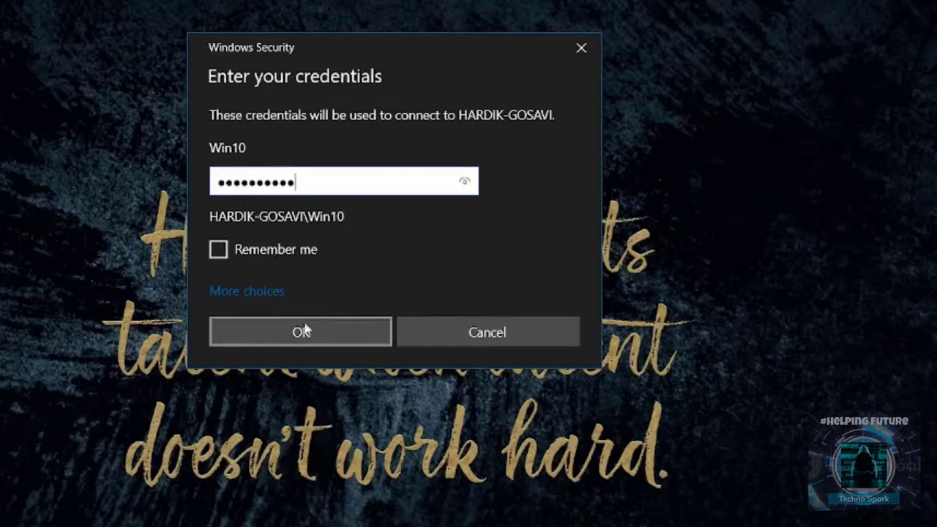
left_click(300, 331)
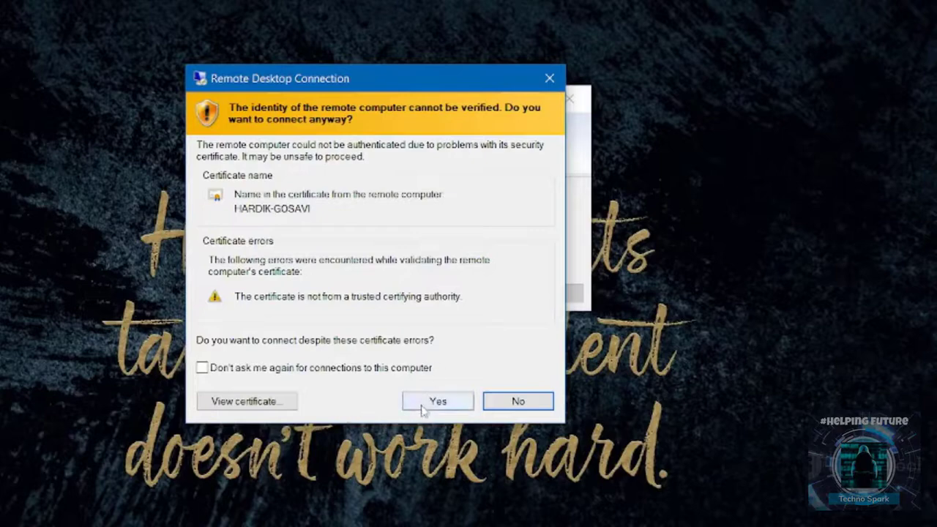
left_click(436, 402)
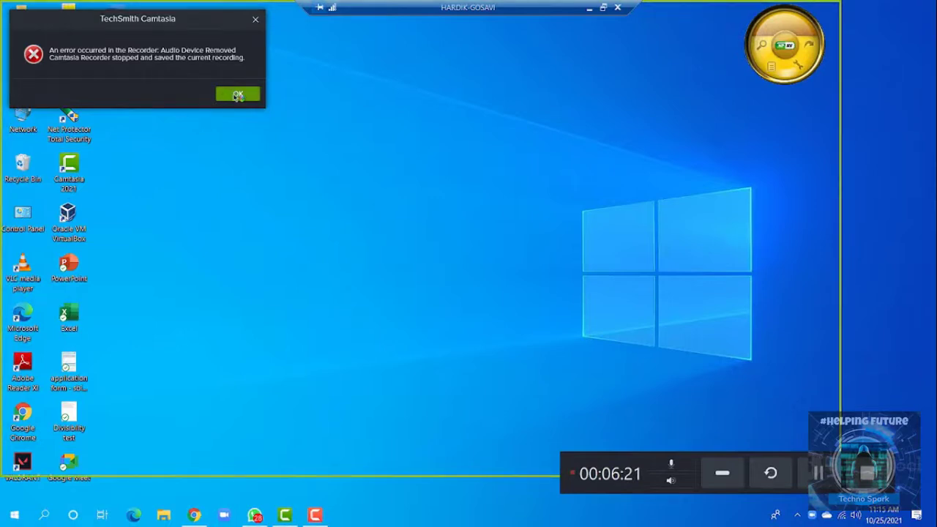
left_click(237, 93)
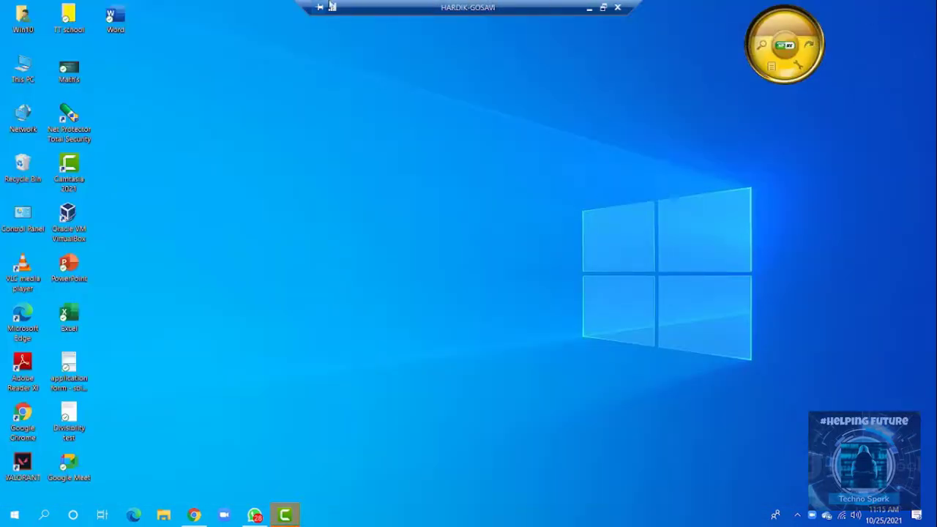
left_click(13, 516)
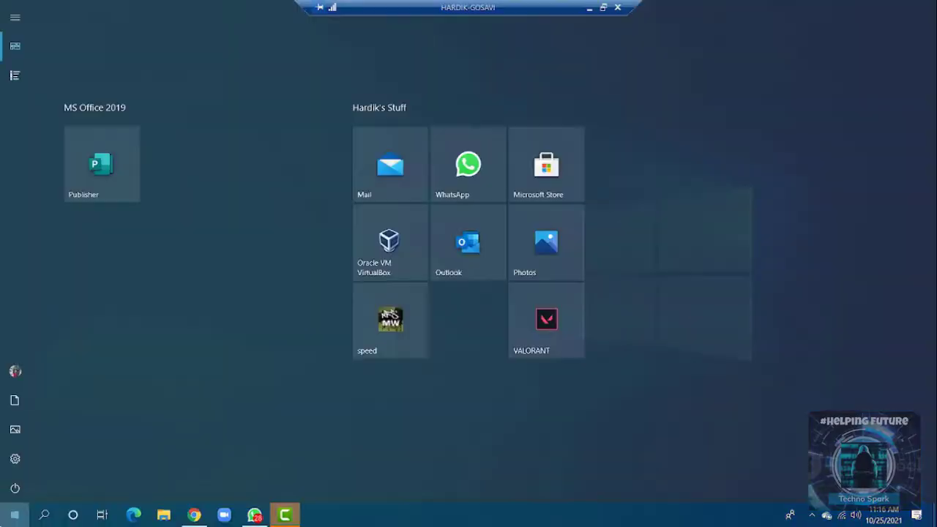
left_click(15, 516)
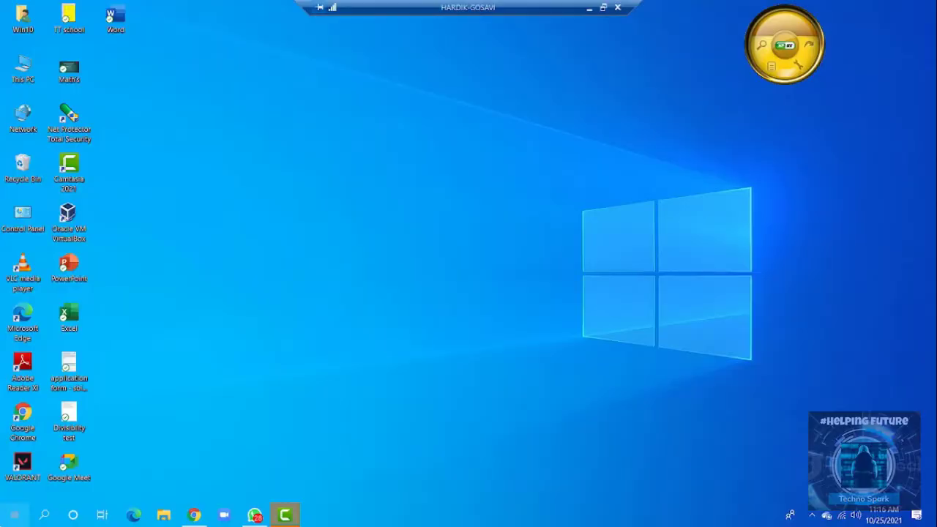
left_click(14, 515)
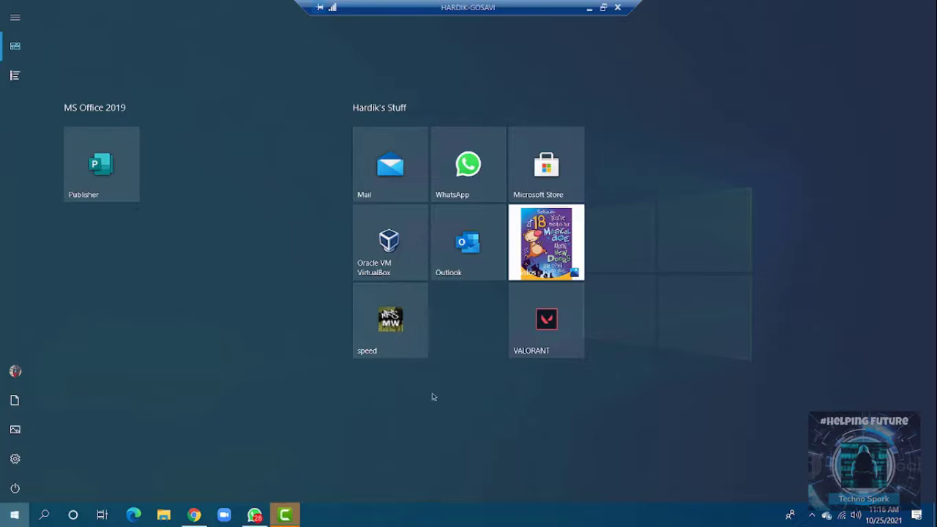
mouse_move(703, 285)
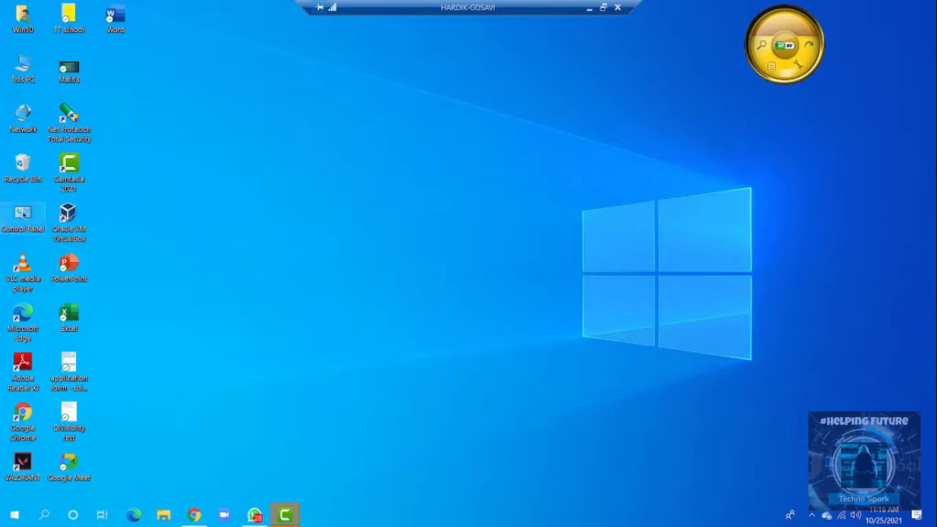
mouse_move(681, 181)
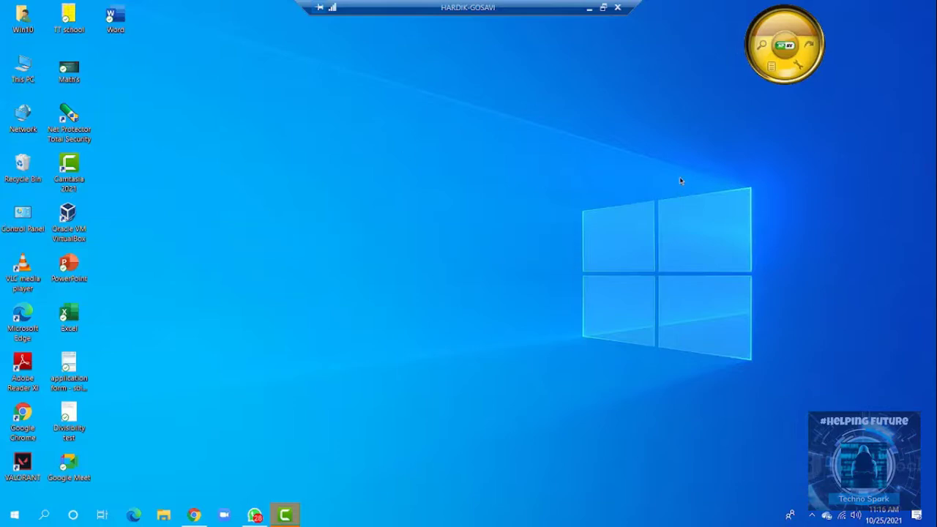
mouse_move(234, 221)
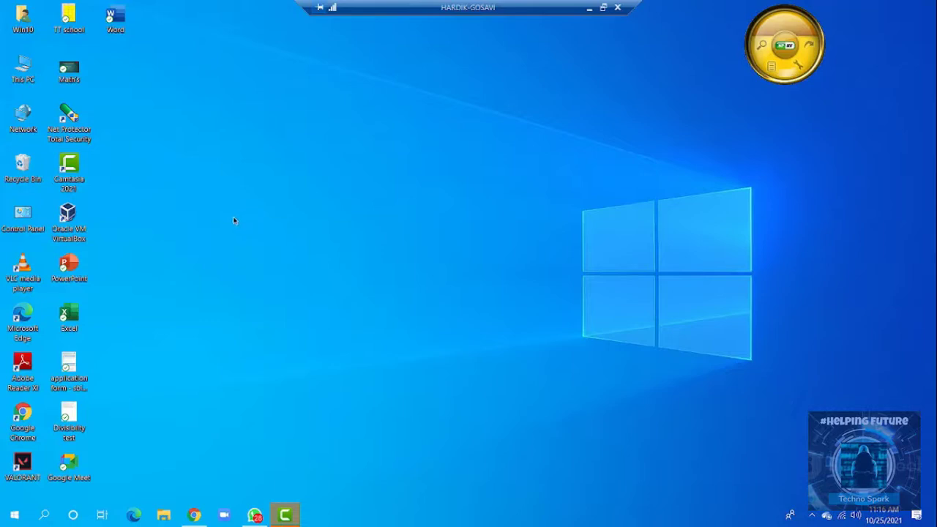
mouse_move(298, 184)
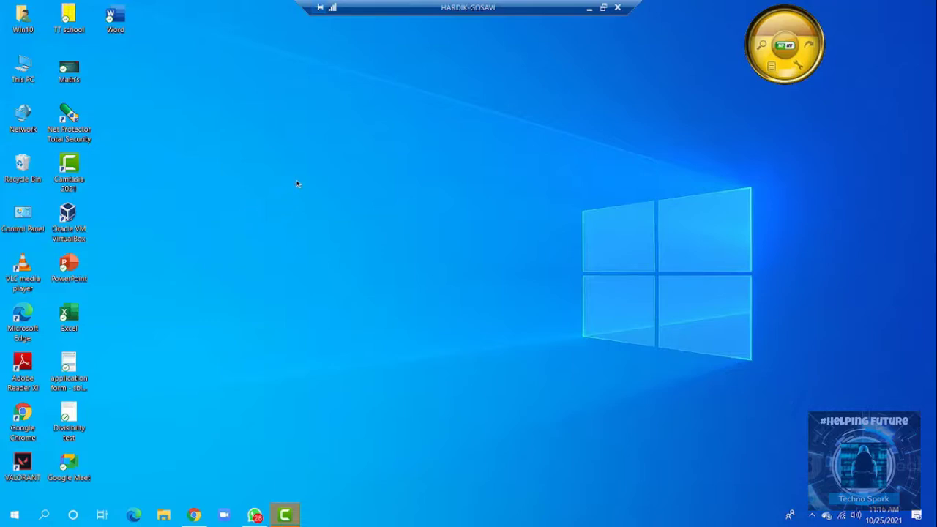
mouse_move(302, 196)
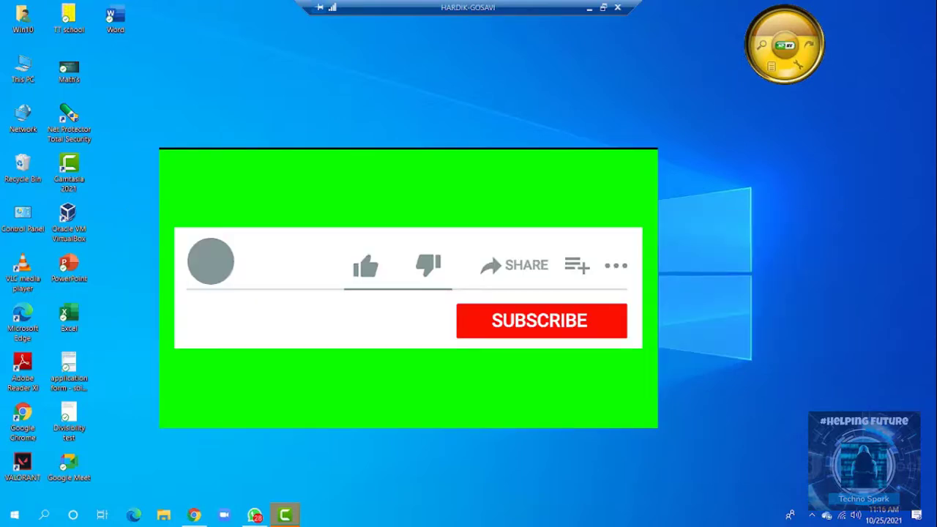
left_click(539, 321)
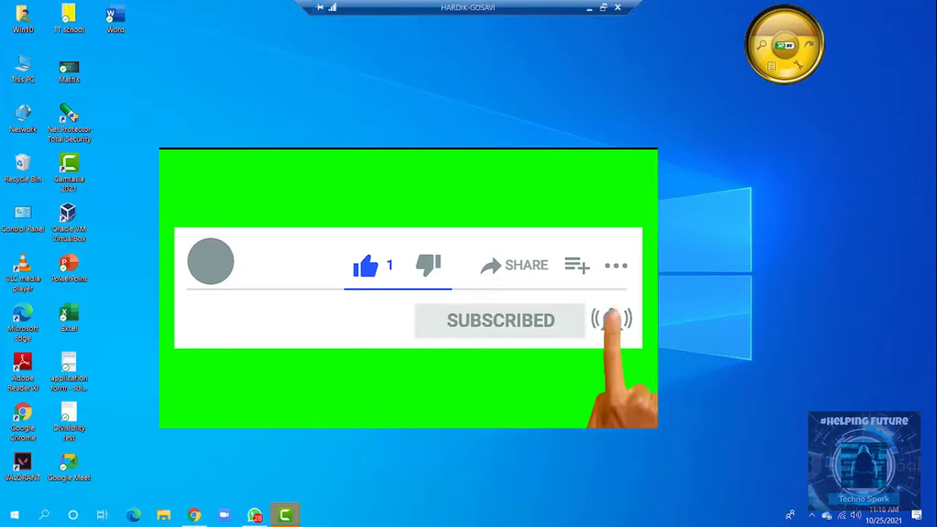